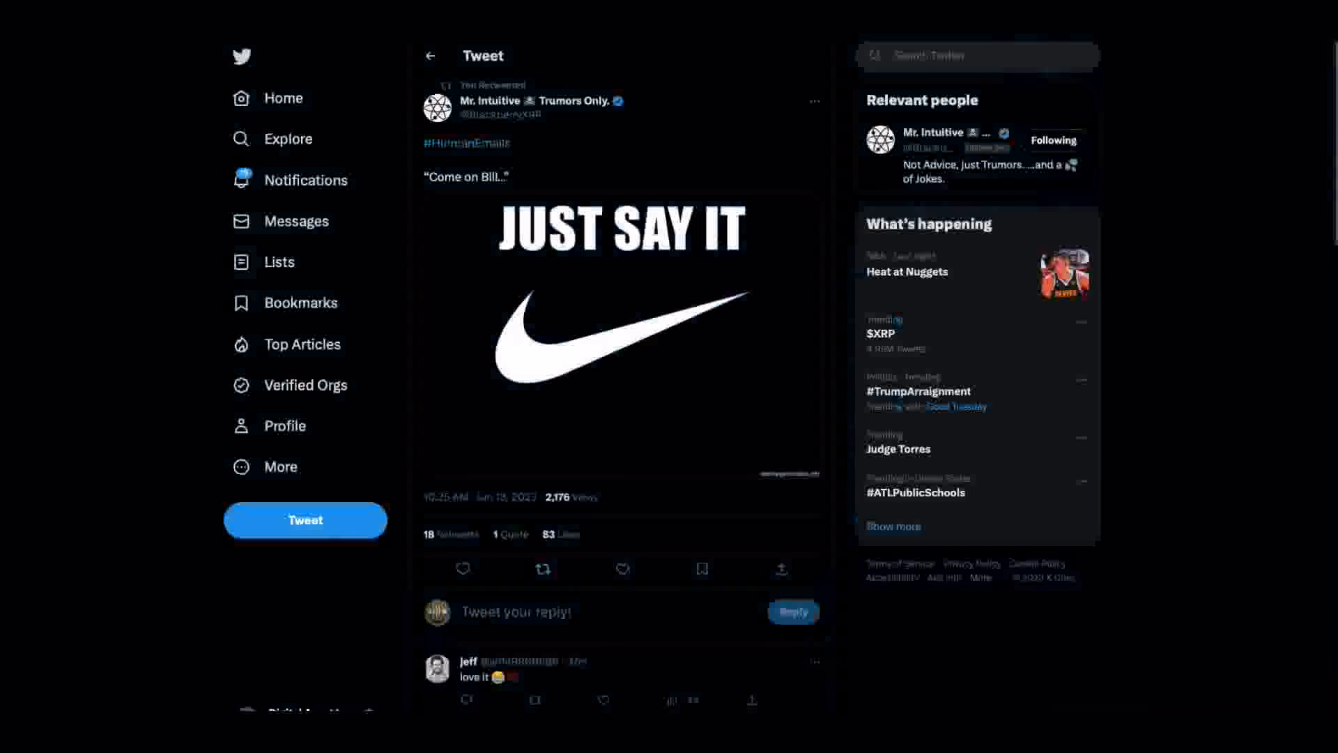
- Play the embedded video in Stuart Alderoty's thread about Hinman's speech emails
click(542, 569)
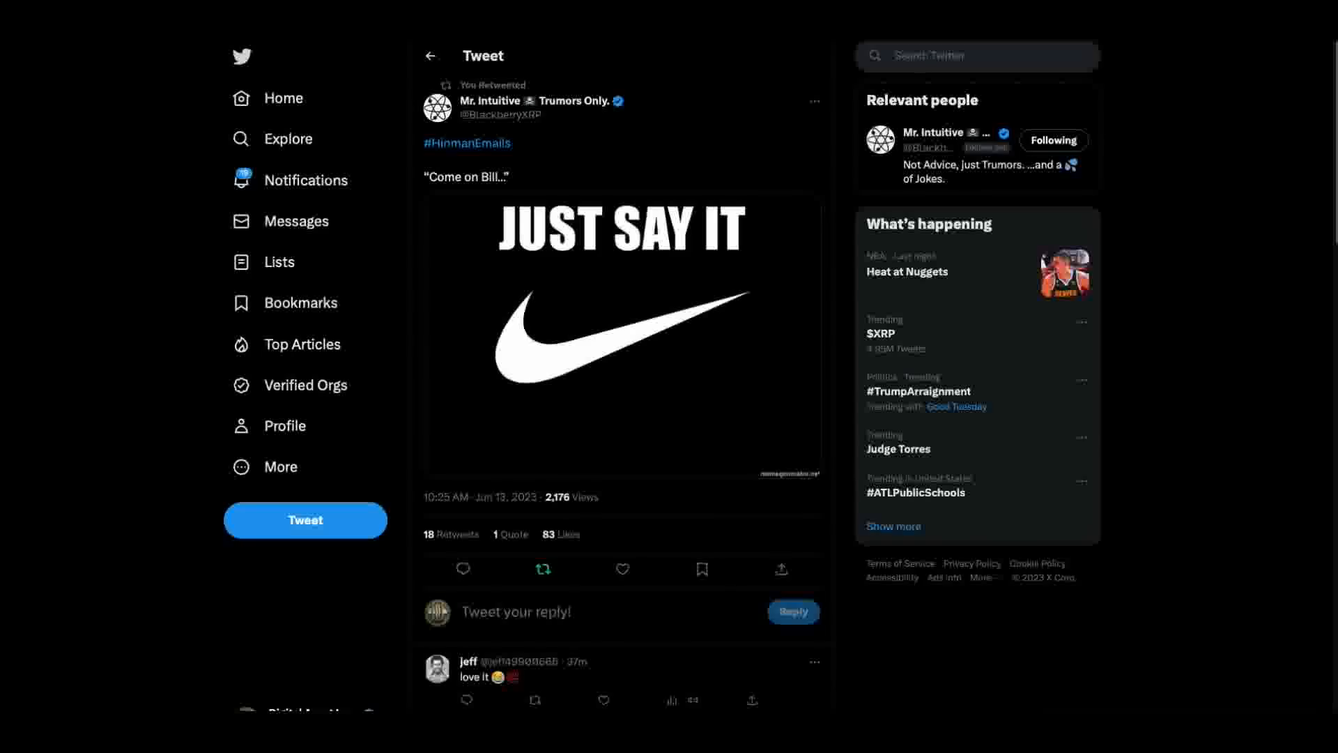
mouse_move(477, 263)
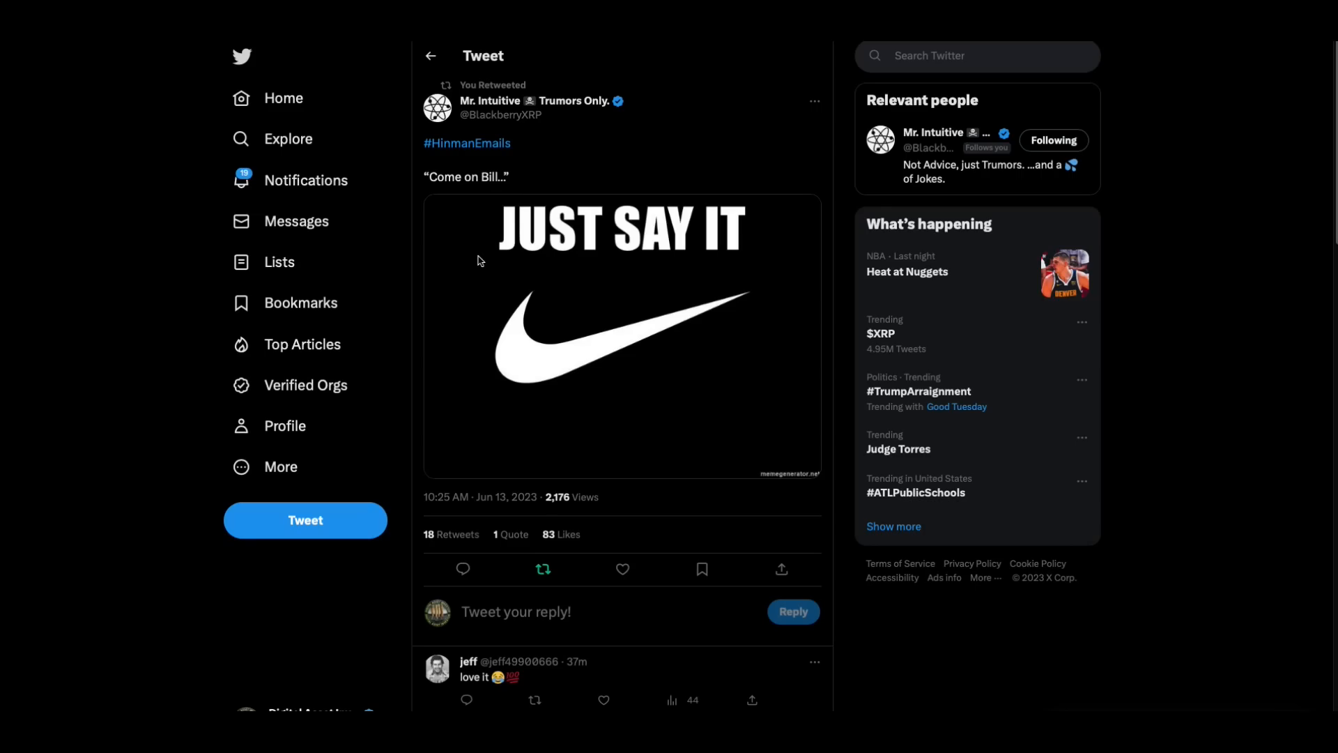
mouse_move(367, 75)
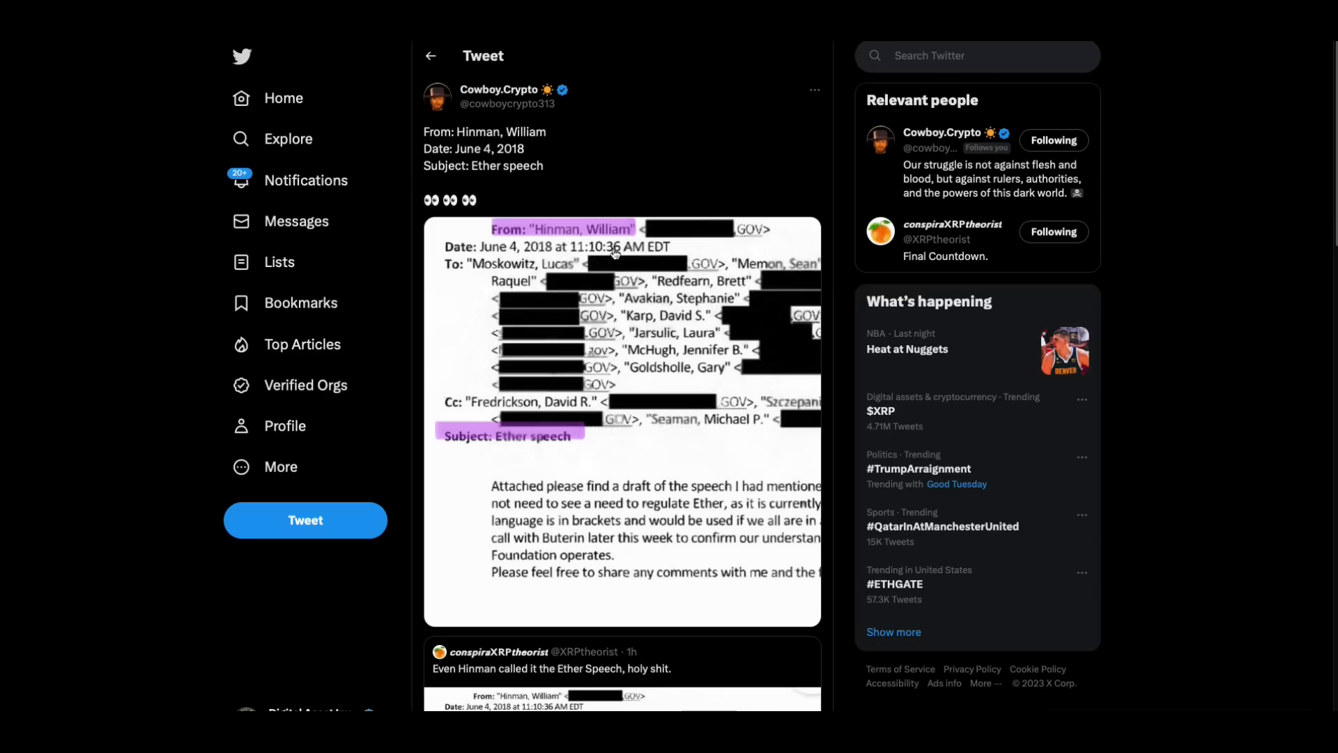
mouse_move(588, 241)
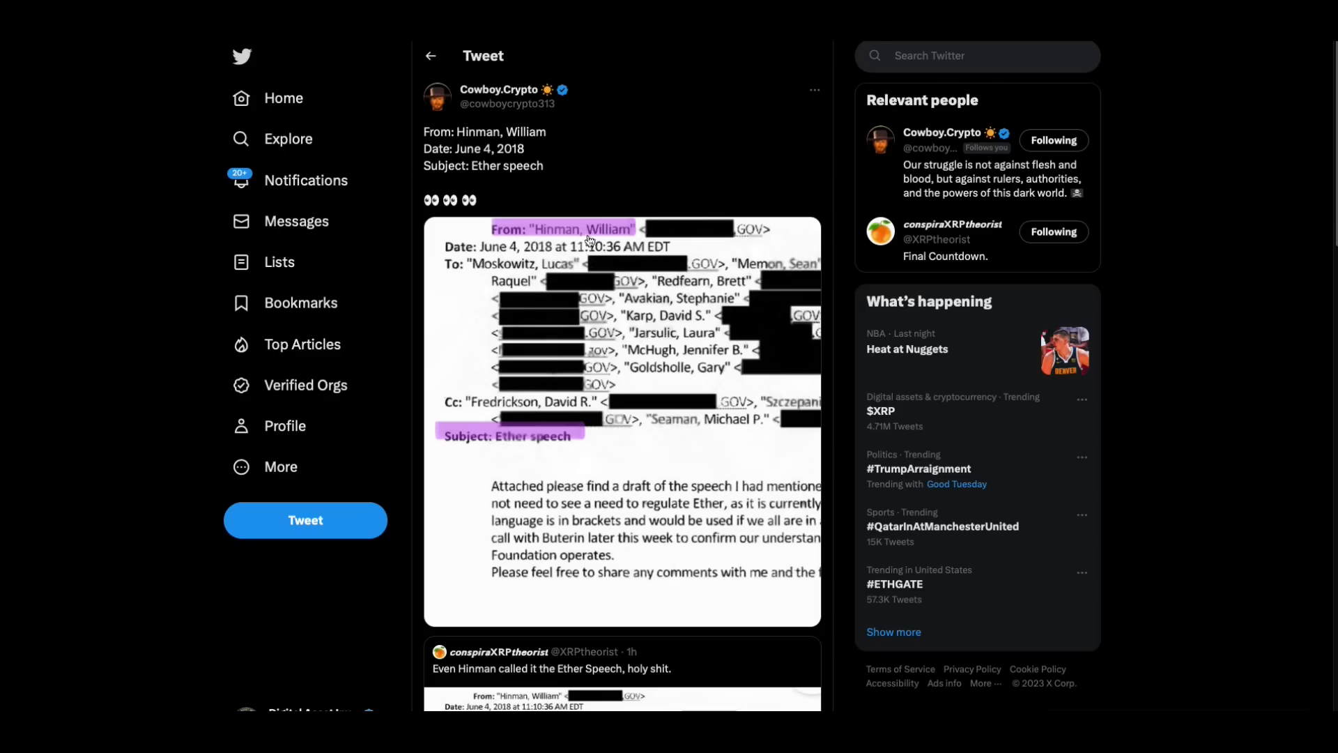
mouse_move(453, 461)
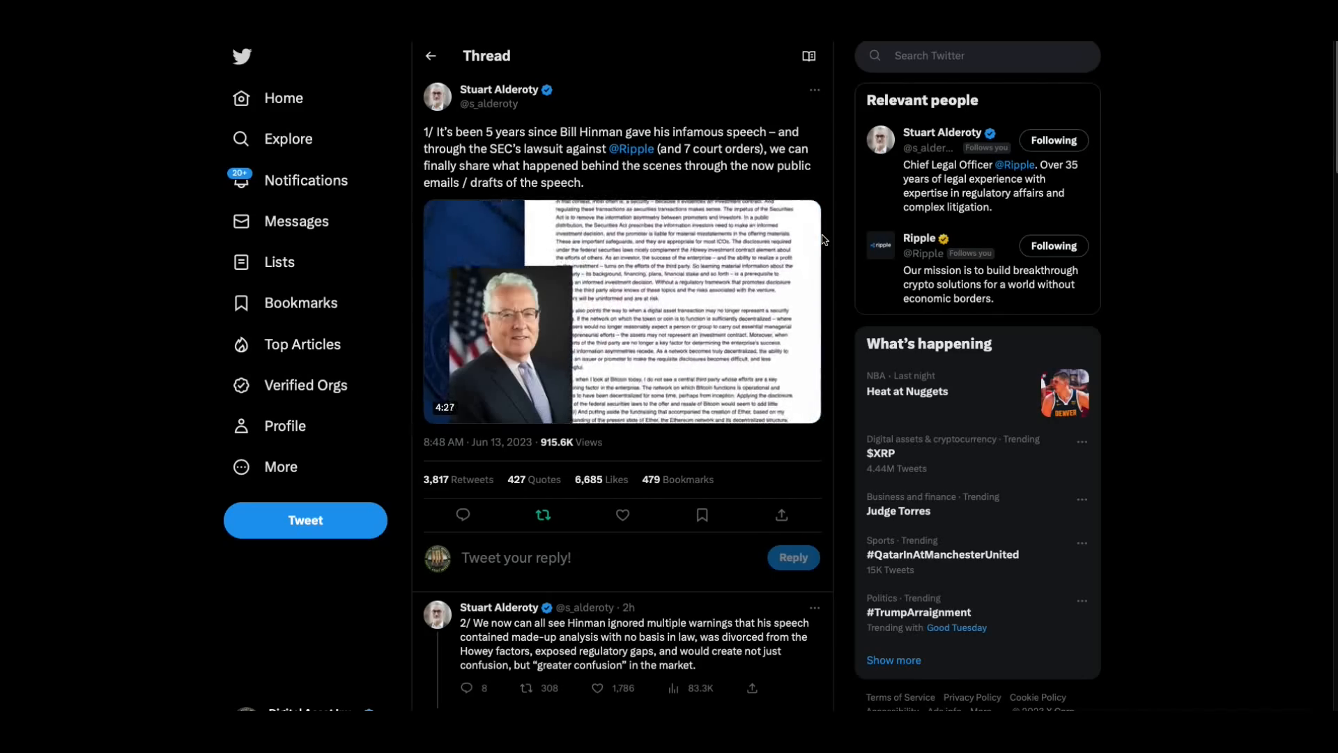
click(621, 309)
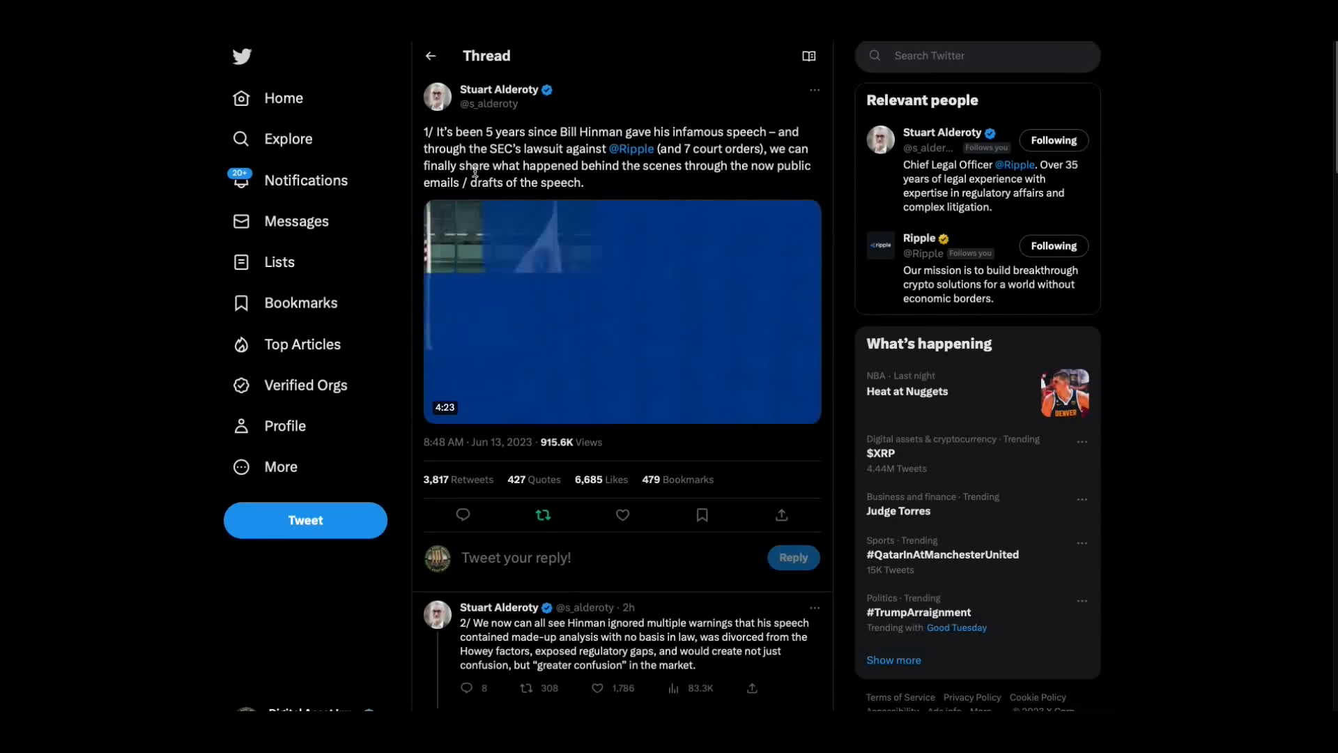
click(620, 309)
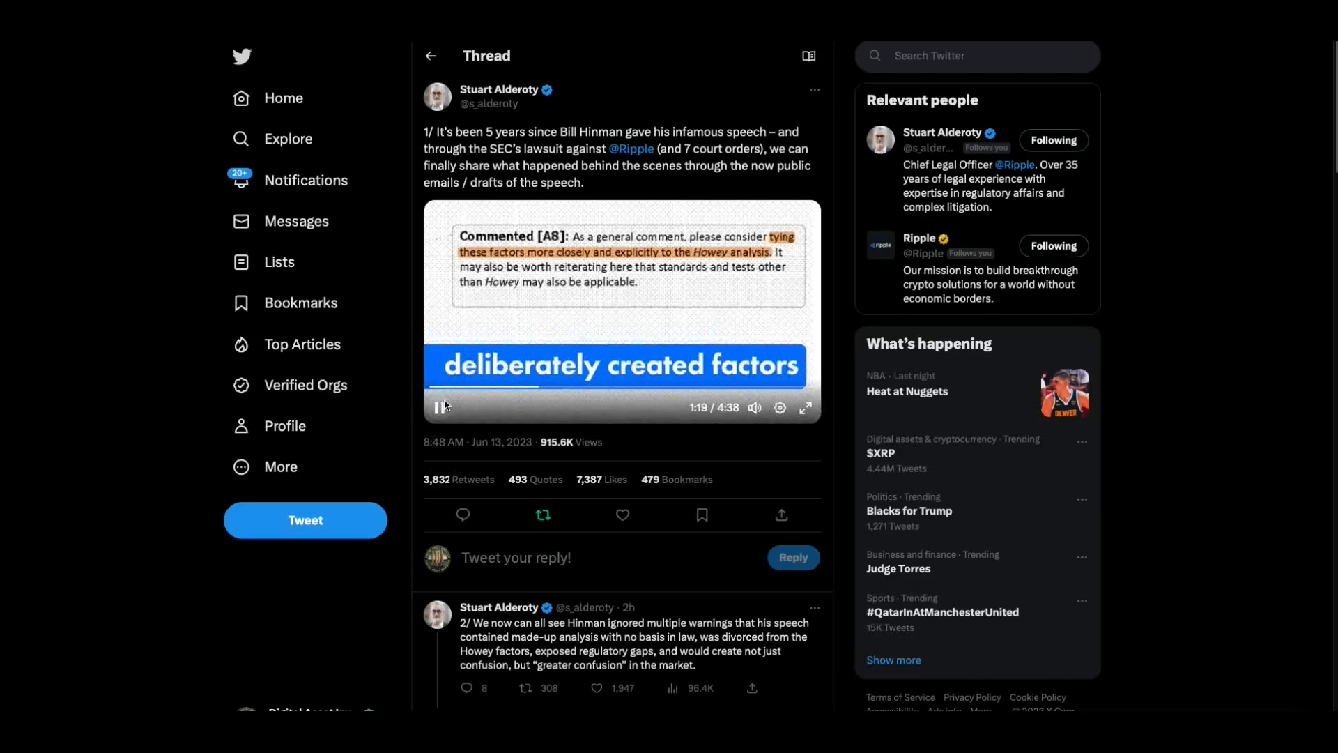
- Let the thread's video continue to about 3:25, showing Hinman delivering his speech
click(439, 407)
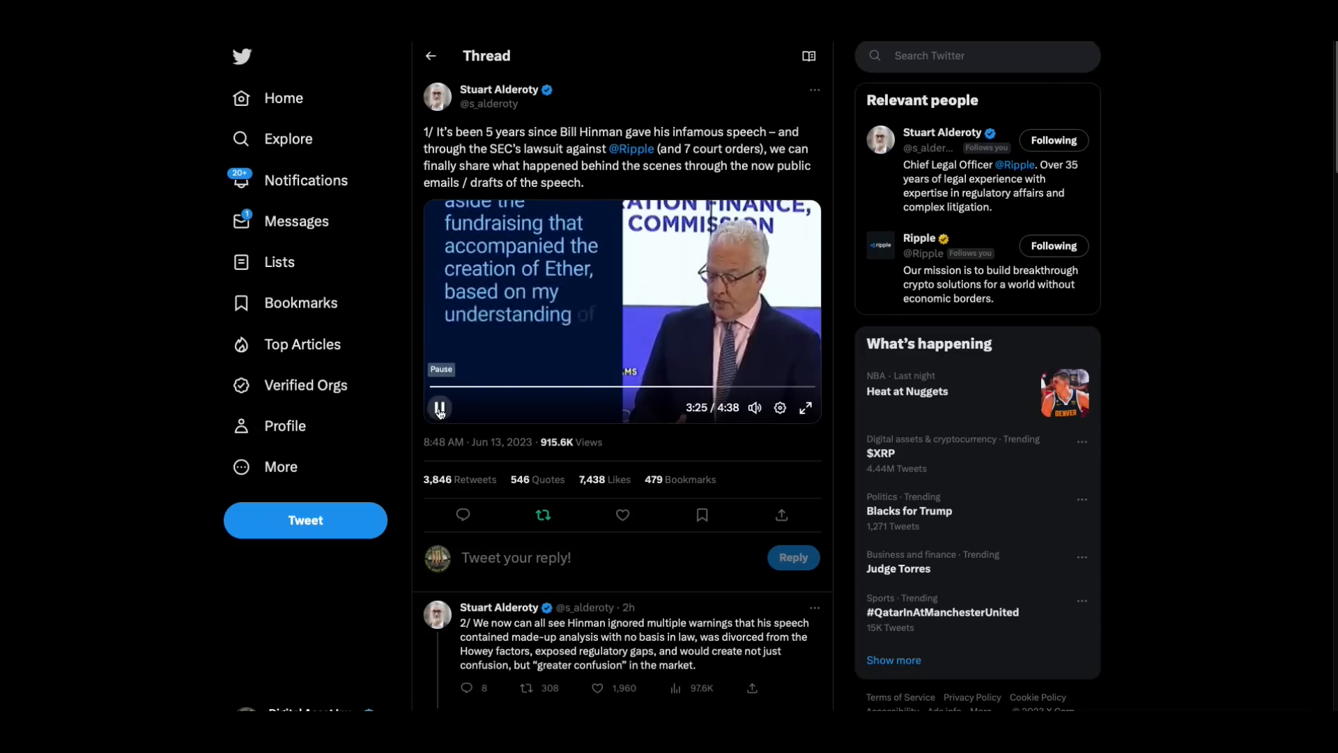
- Pause, resume and finish the thread's video, landing on John E Deaton's quoting tweet
click(439, 407)
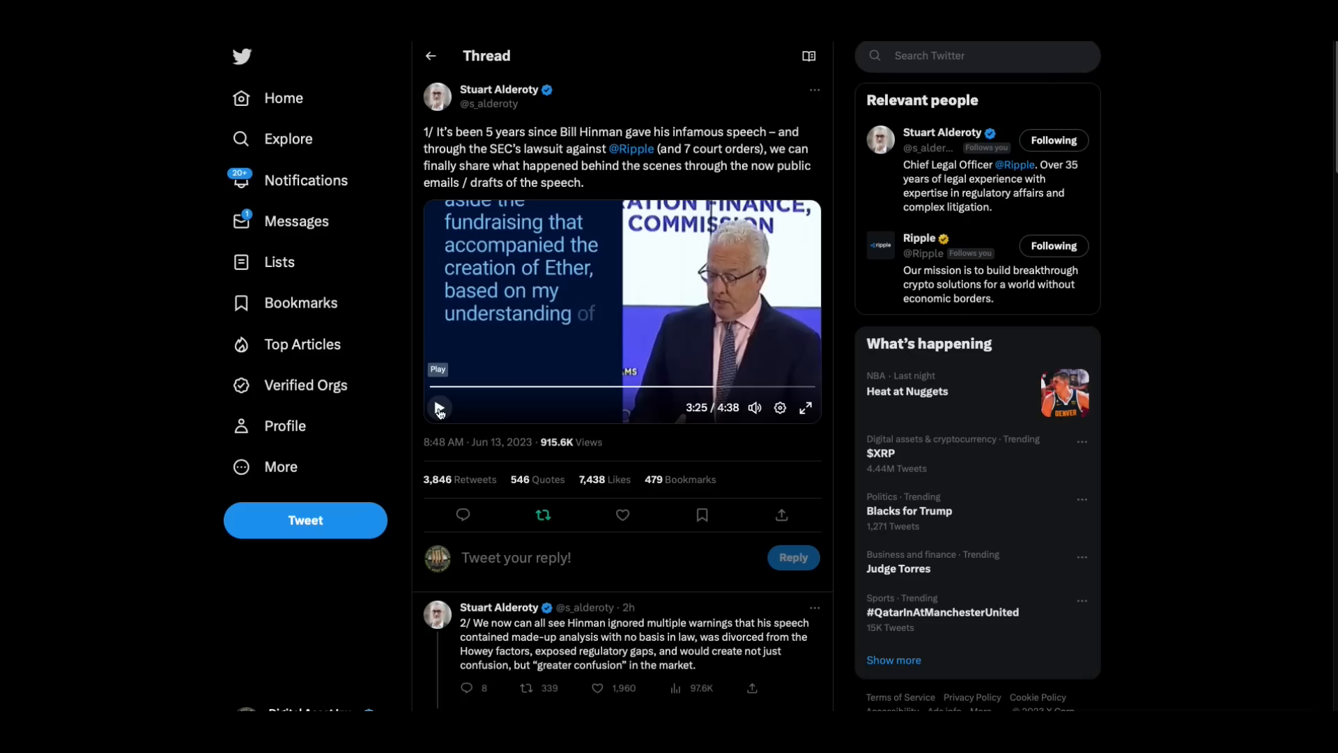
click(439, 407)
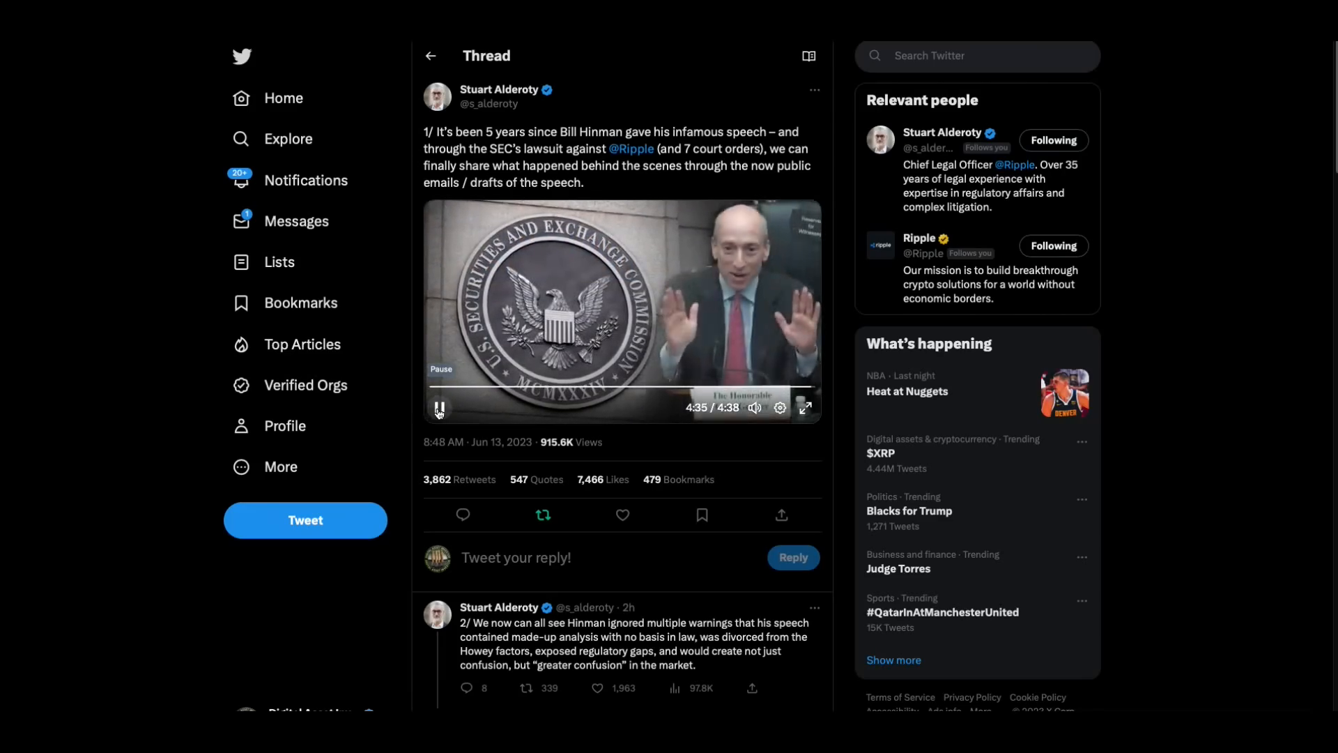
click(439, 406)
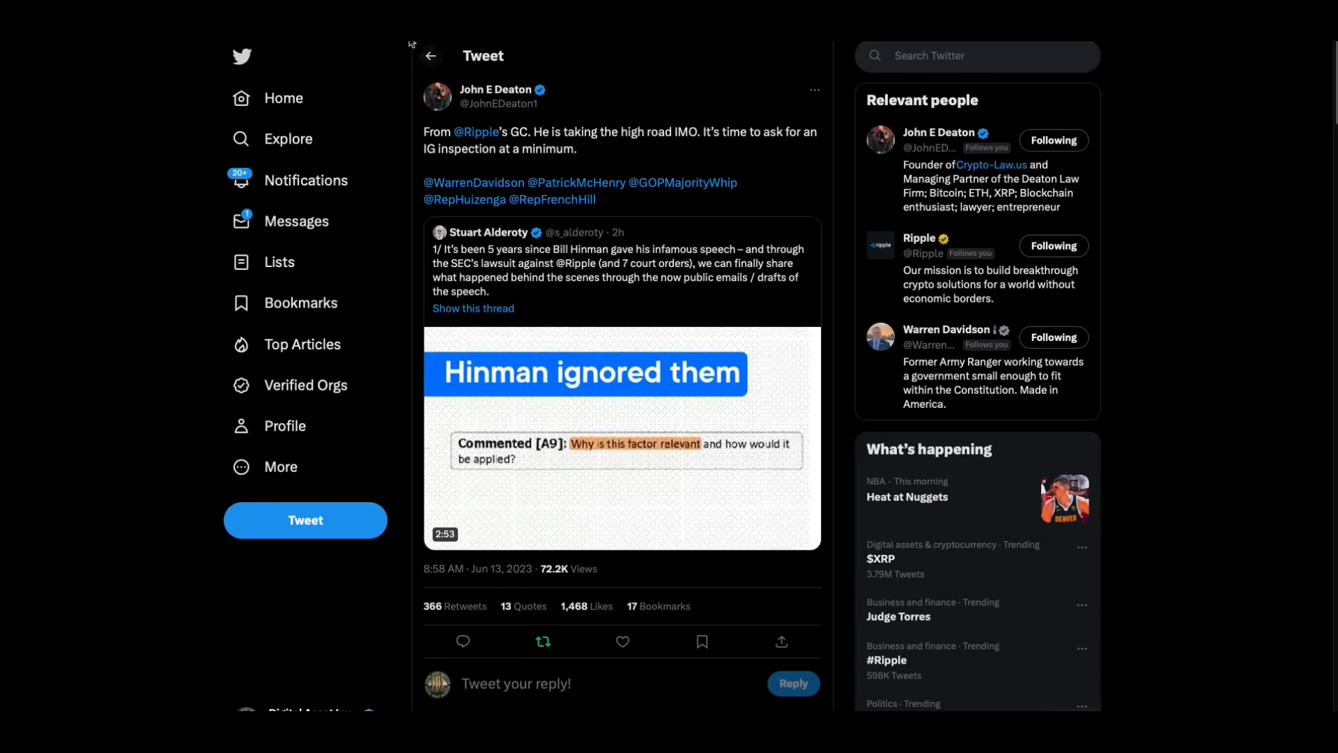
scroll(down, 3)
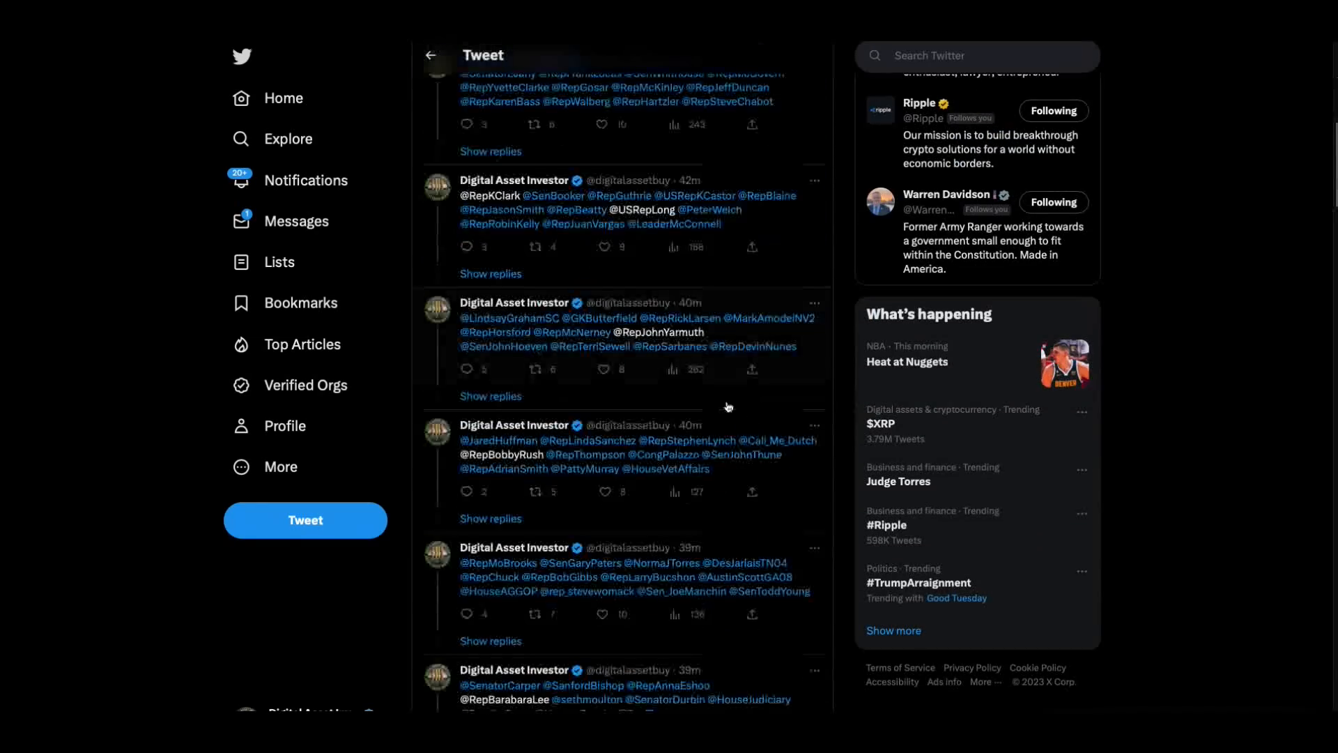
scroll(down, 3)
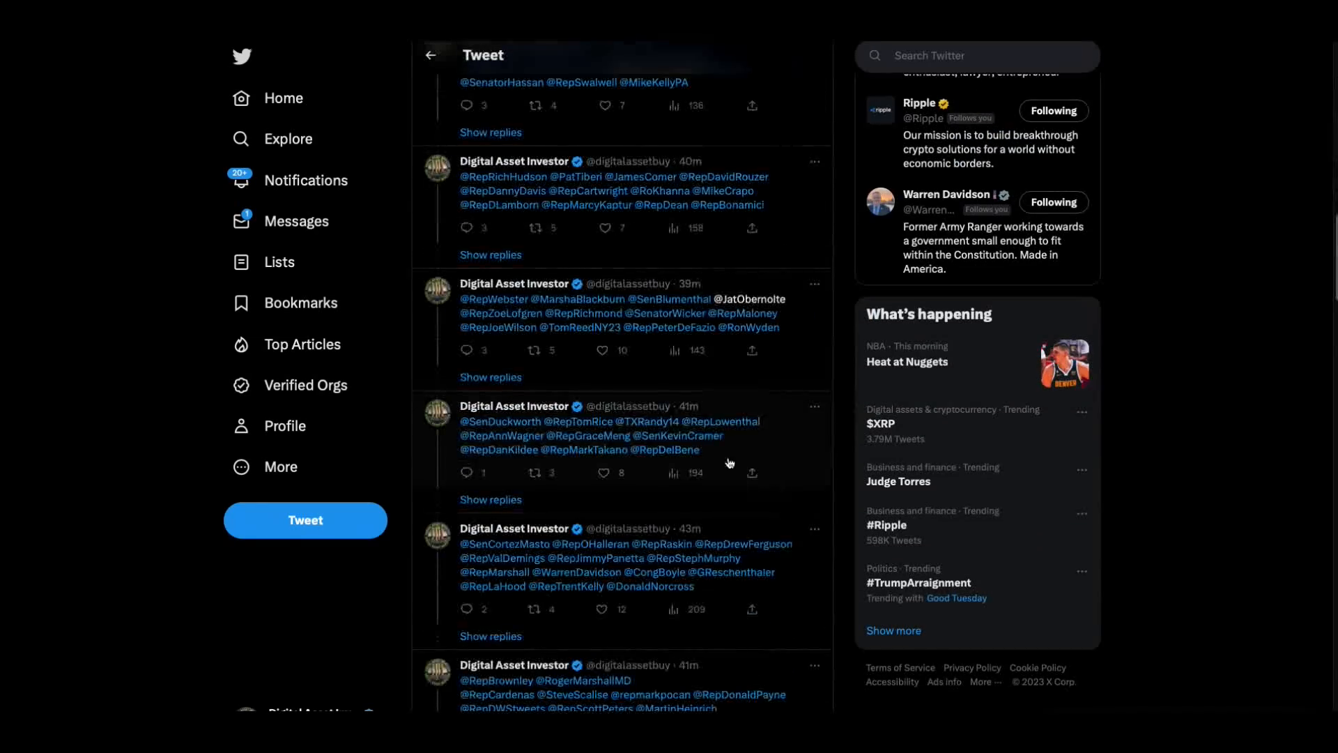
scroll(down, 3)
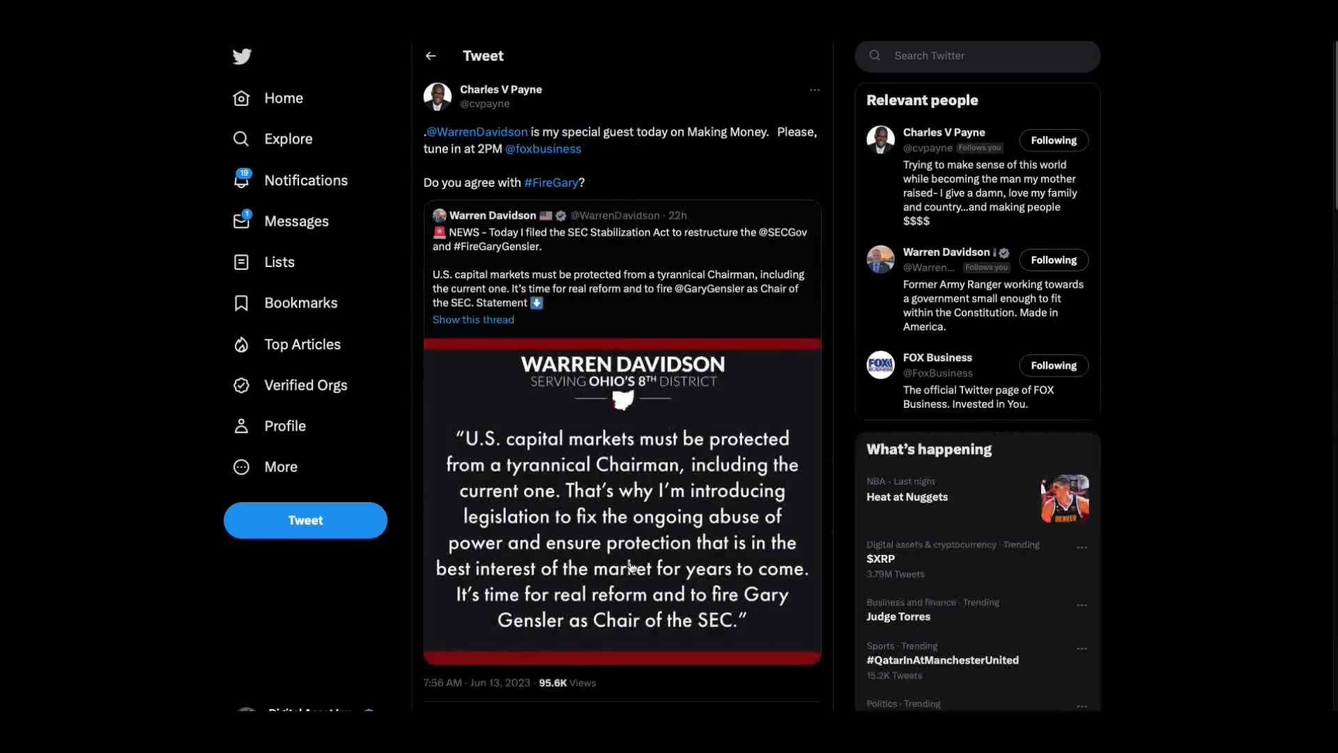
mouse_move(615, 269)
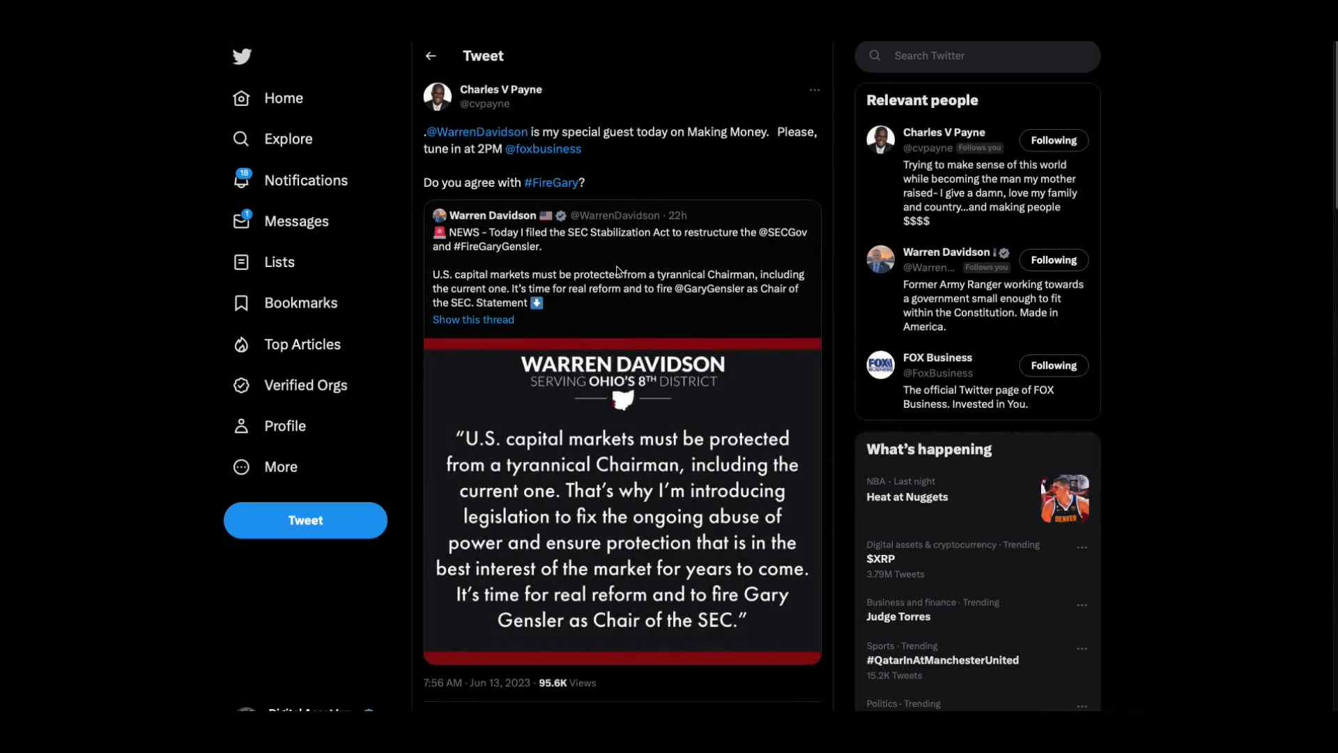
mouse_move(651, 315)
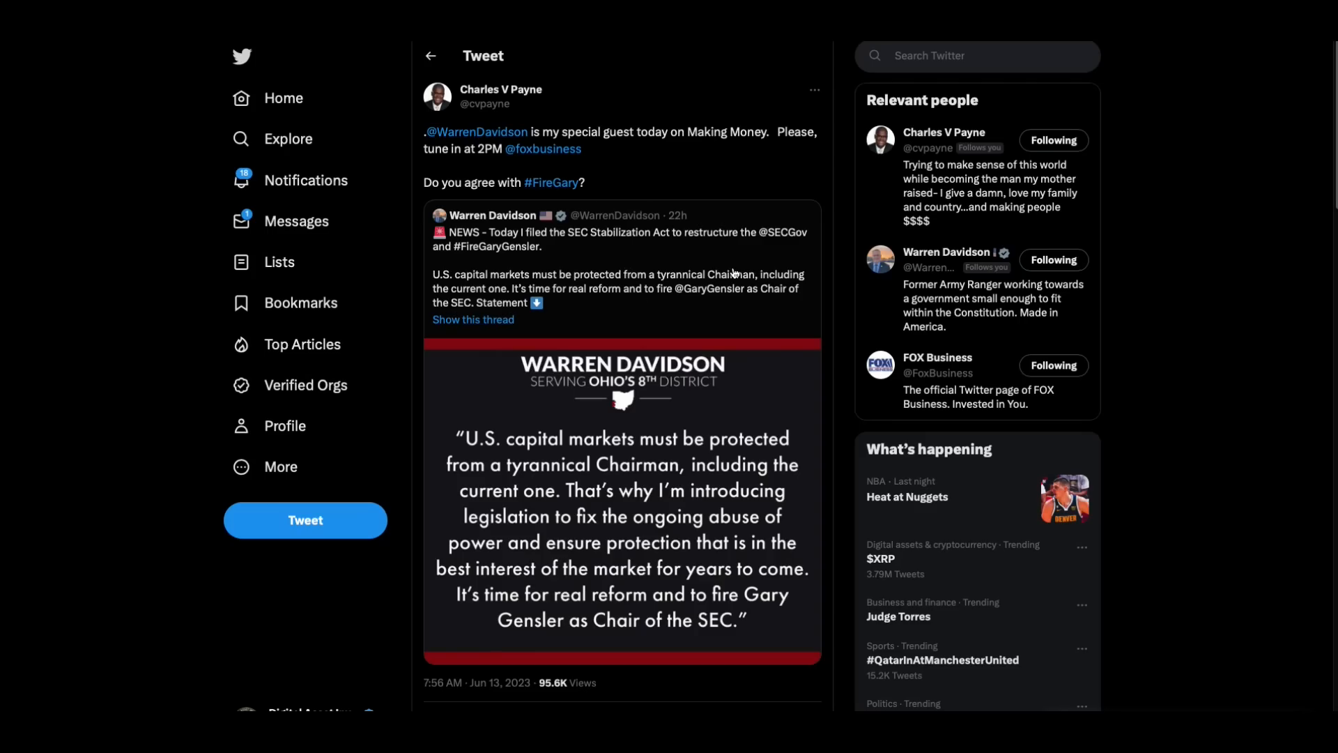
mouse_move(736, 271)
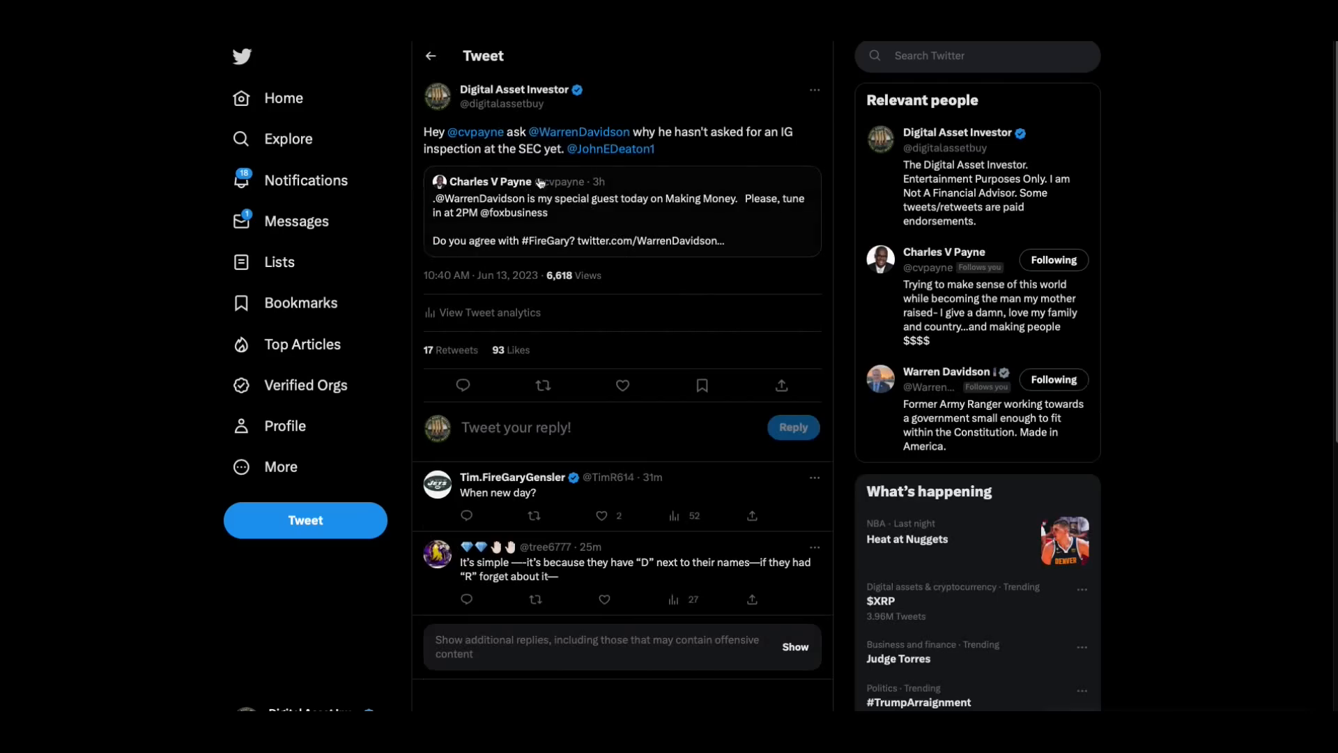
mouse_move(739, 155)
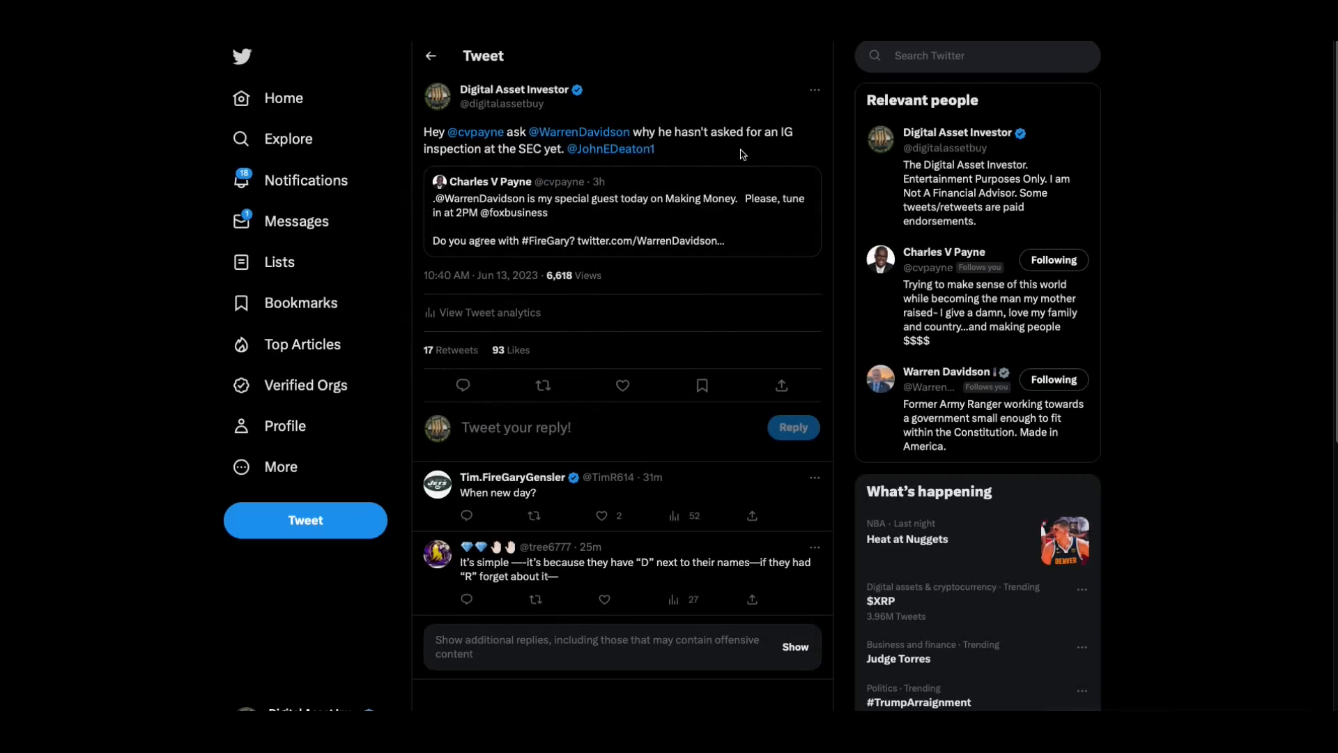
- Open the Digital Asset Investor tweet about the Ohio congressman and an IG inspection
click(542, 385)
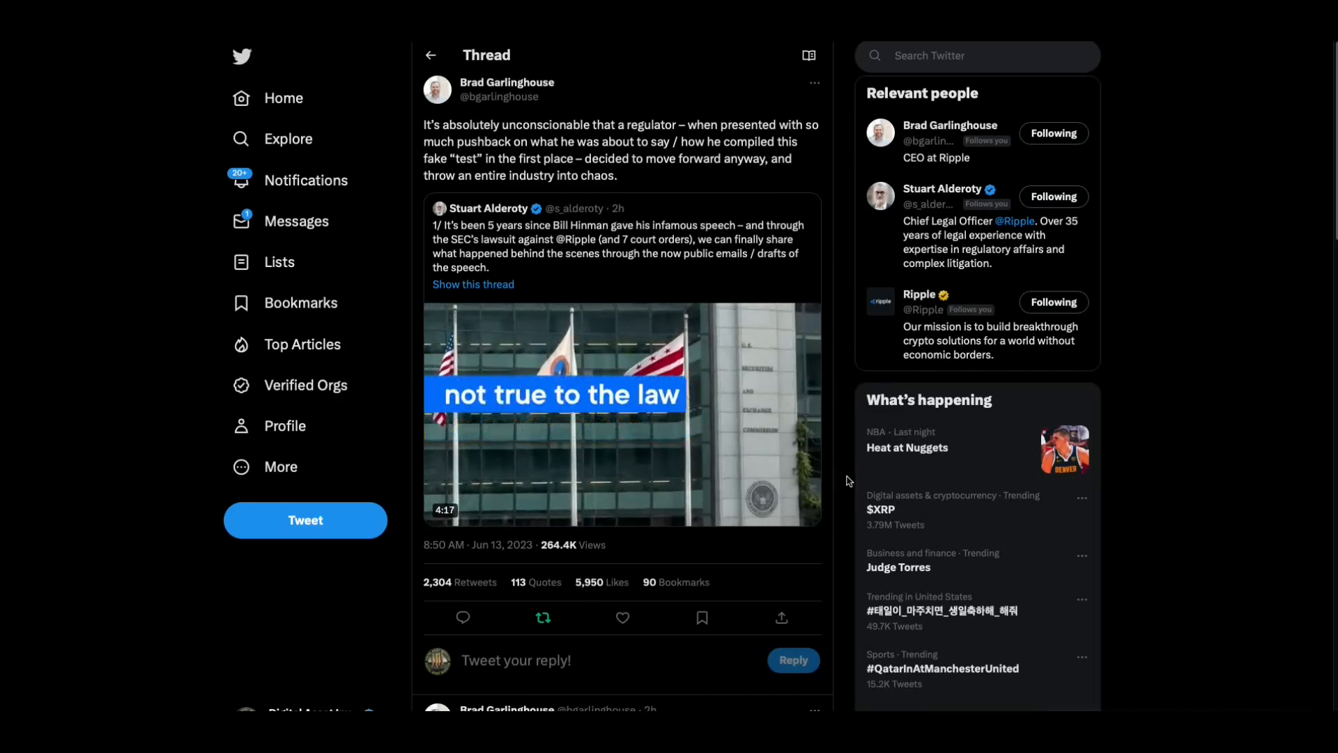
- Scroll Brad Garlinghouse's thread to his follow-ups calling the lawsuit bad-faith overreach
scroll(down, 3)
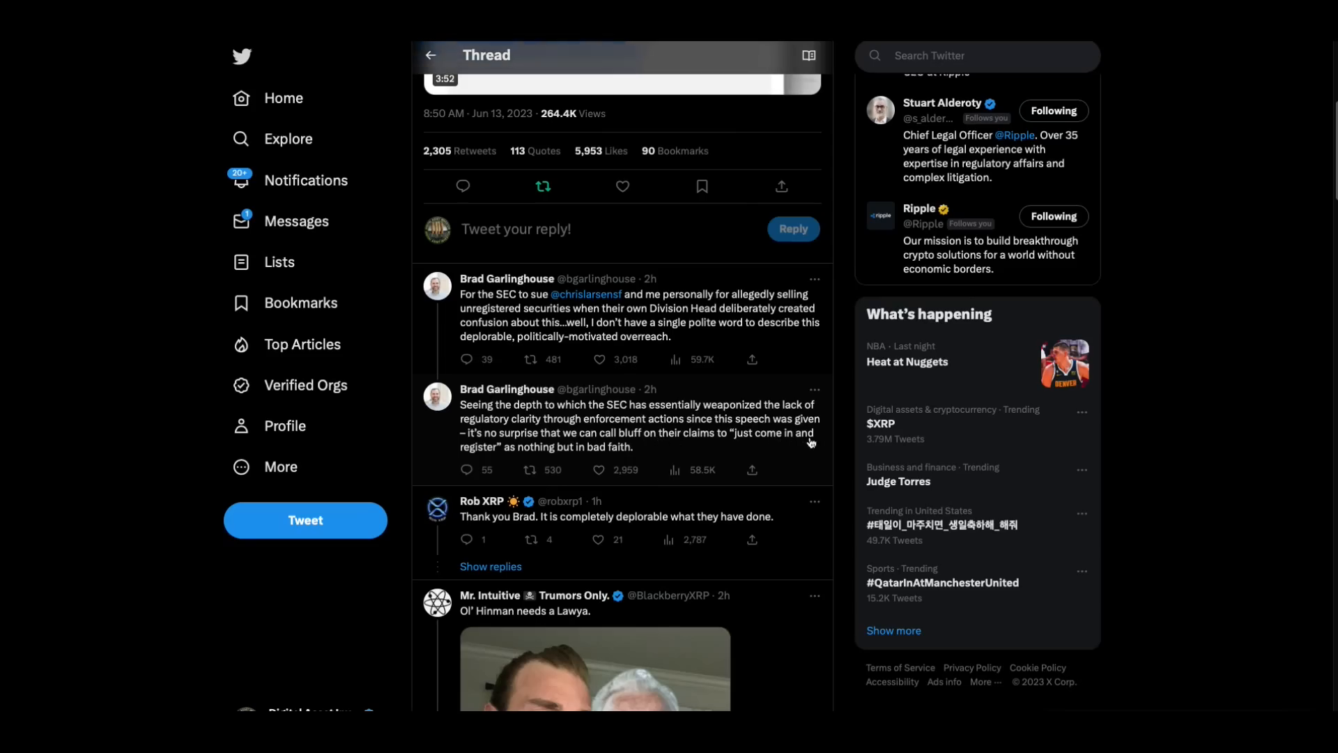
mouse_move(805, 468)
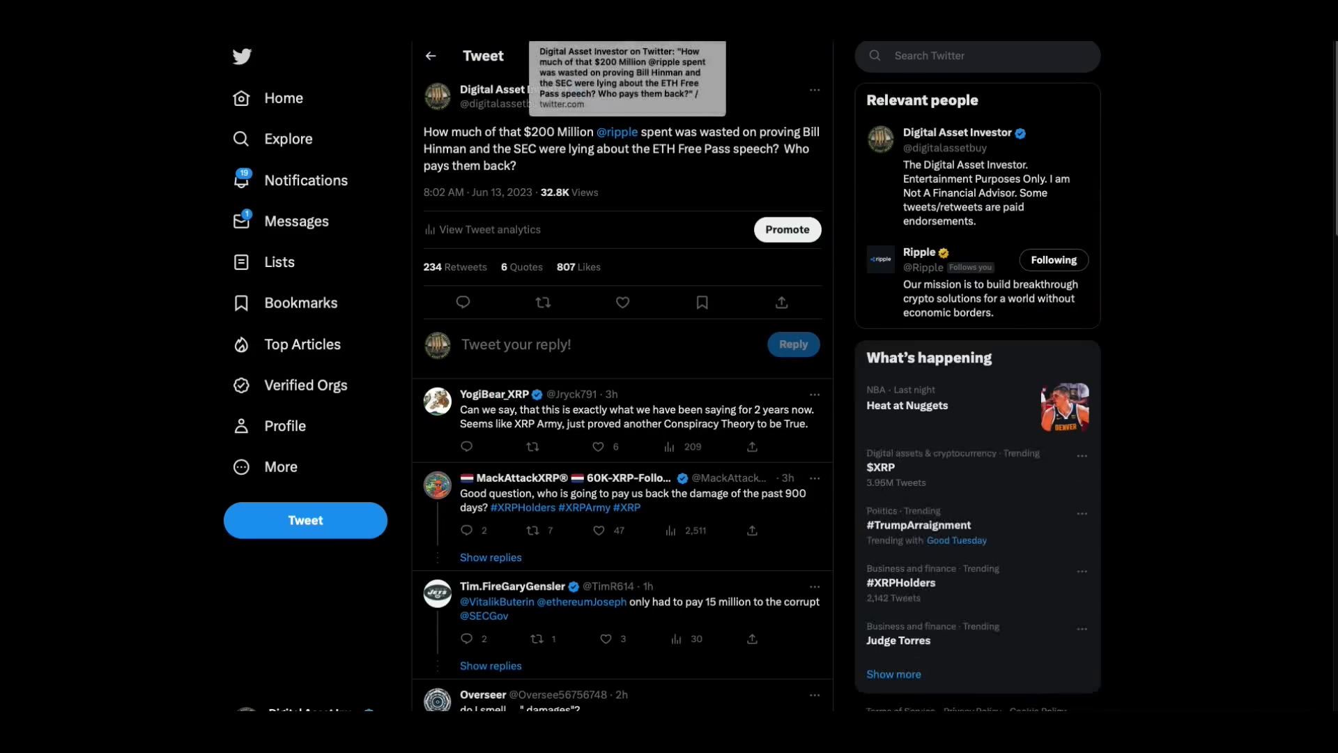
mouse_move(648, 189)
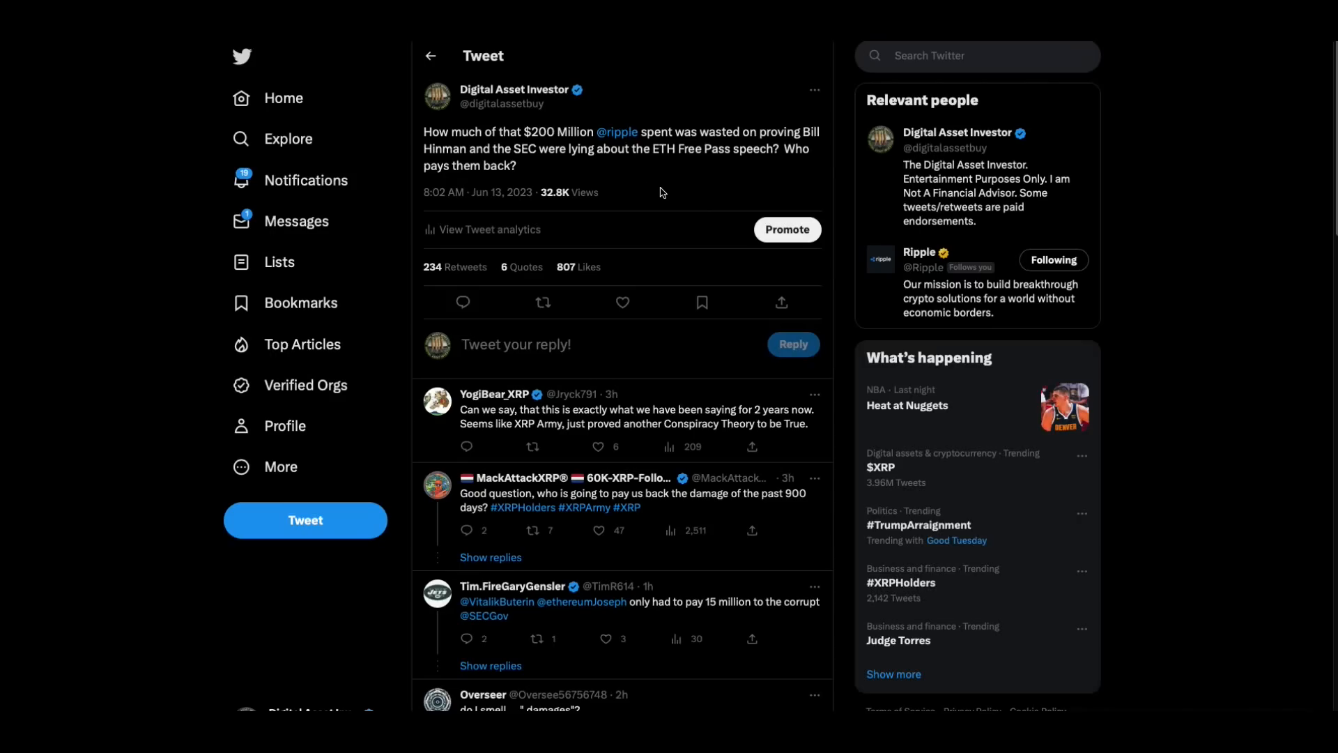
mouse_move(691, 187)
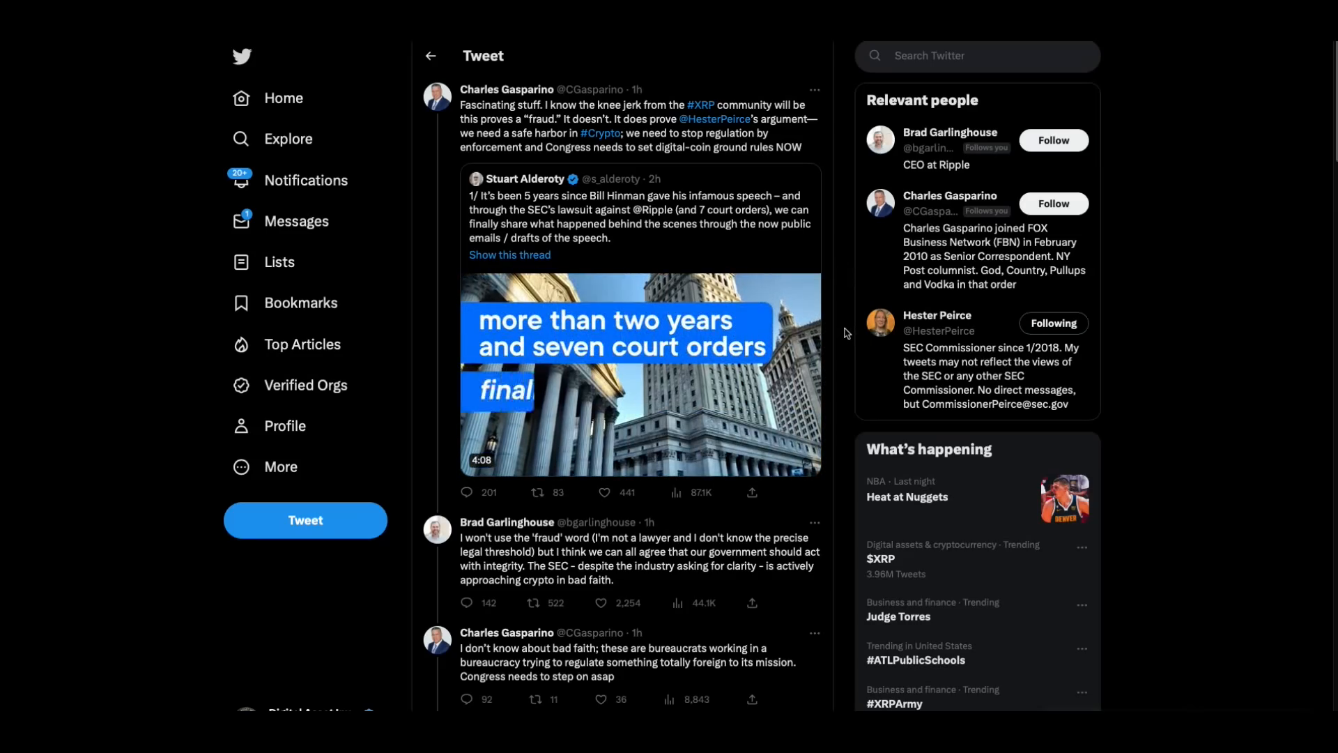
- Scroll Charles Gasparino's reply chain down to Garlinghouse's 'Foreign to its mission!?' reply
scroll(down, 3)
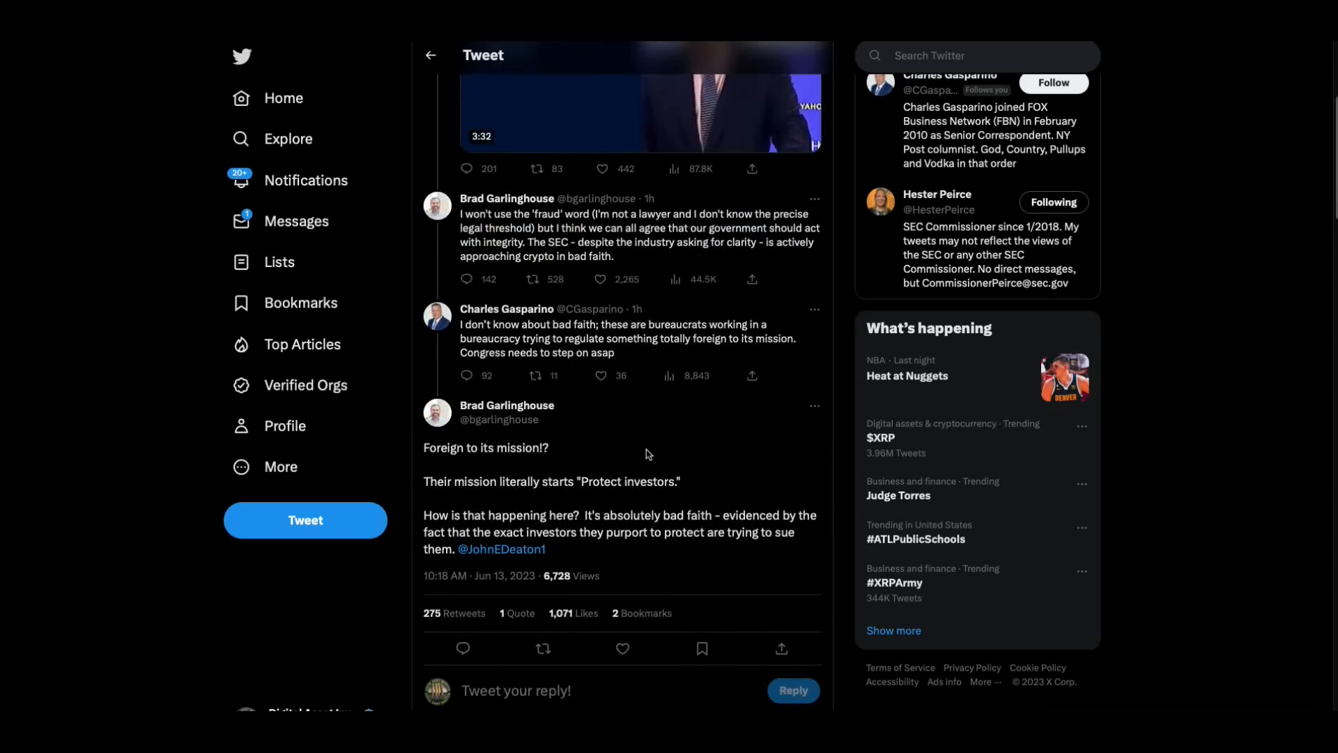
mouse_move(716, 447)
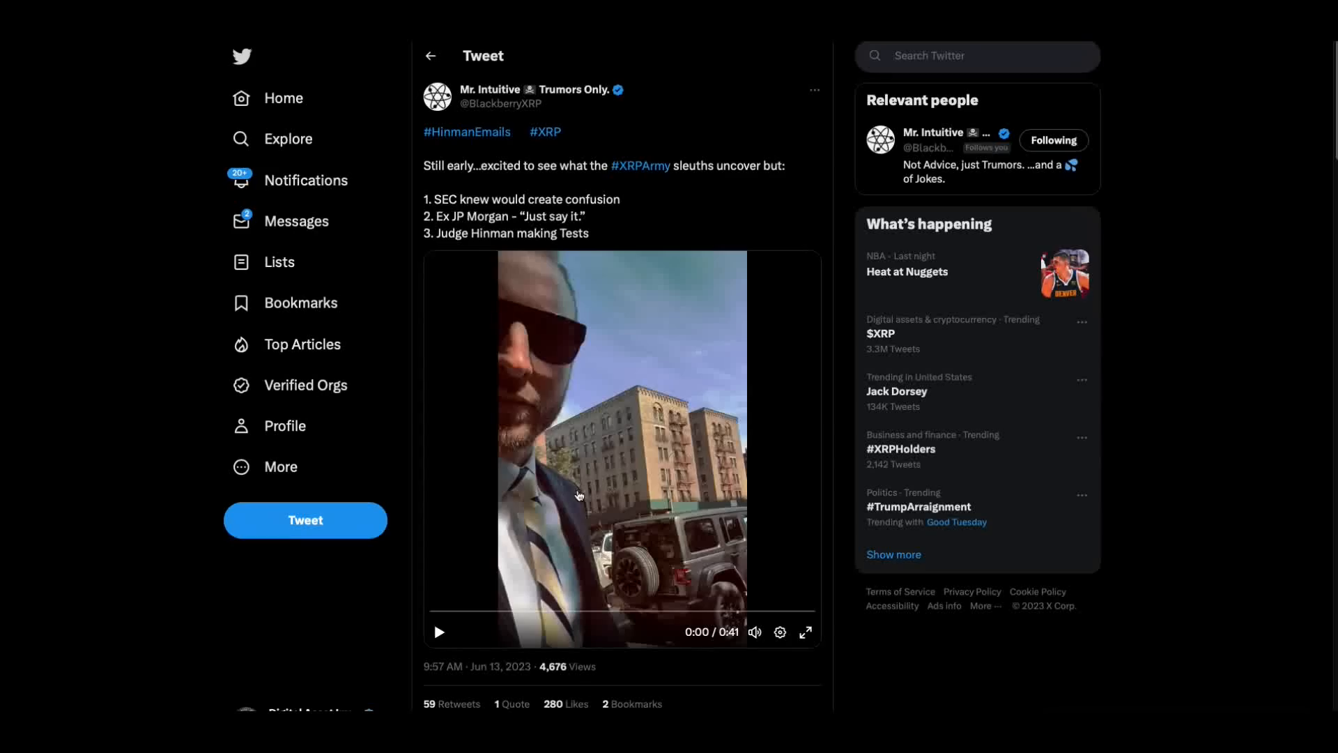
- Restart the Mr. Intuitive #HinmanEmails video, watch it to 0:41 and stop it
click(439, 632)
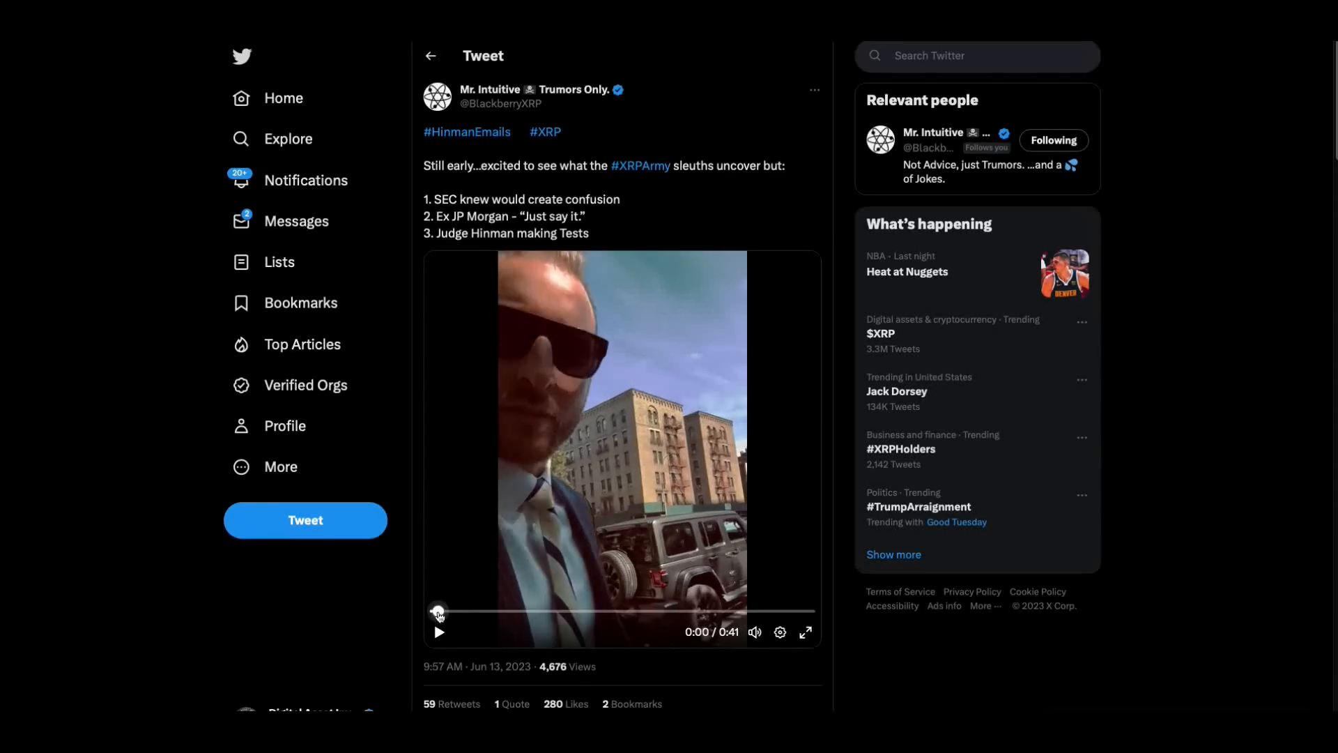
click(439, 631)
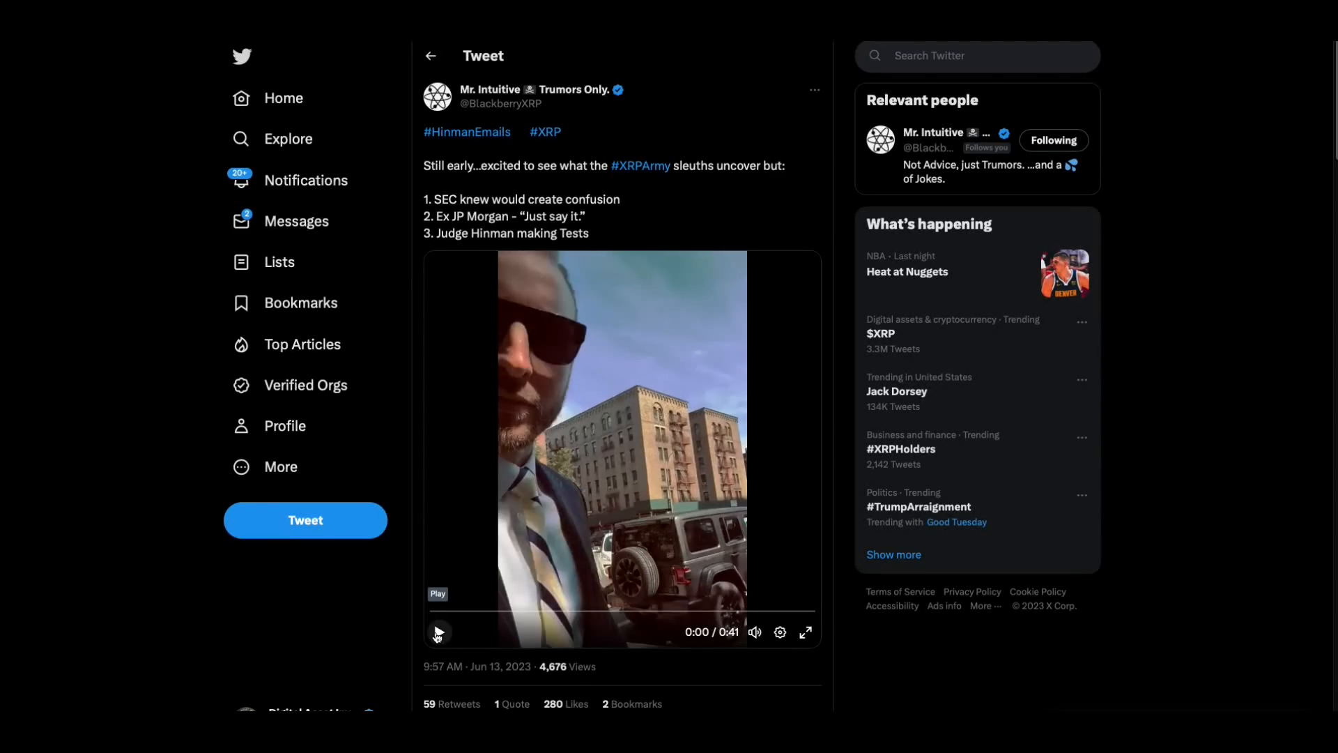
click(438, 632)
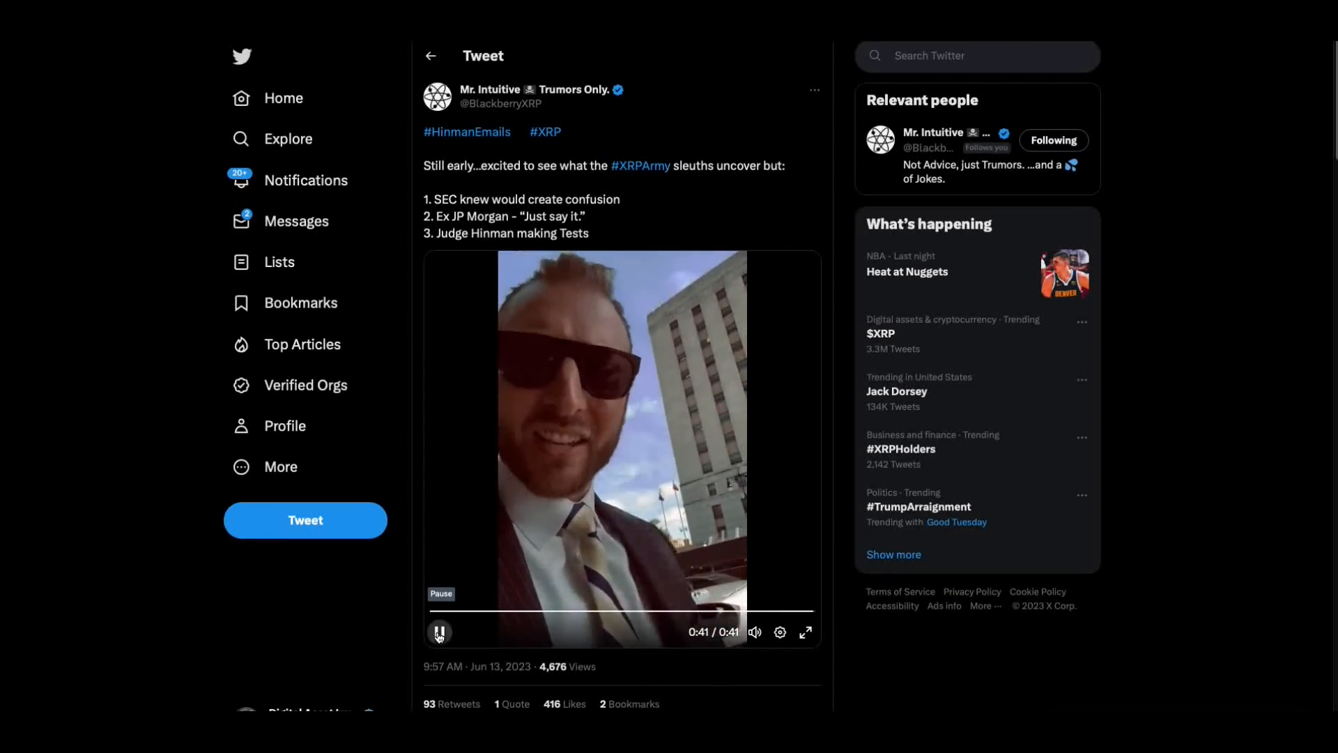
click(439, 632)
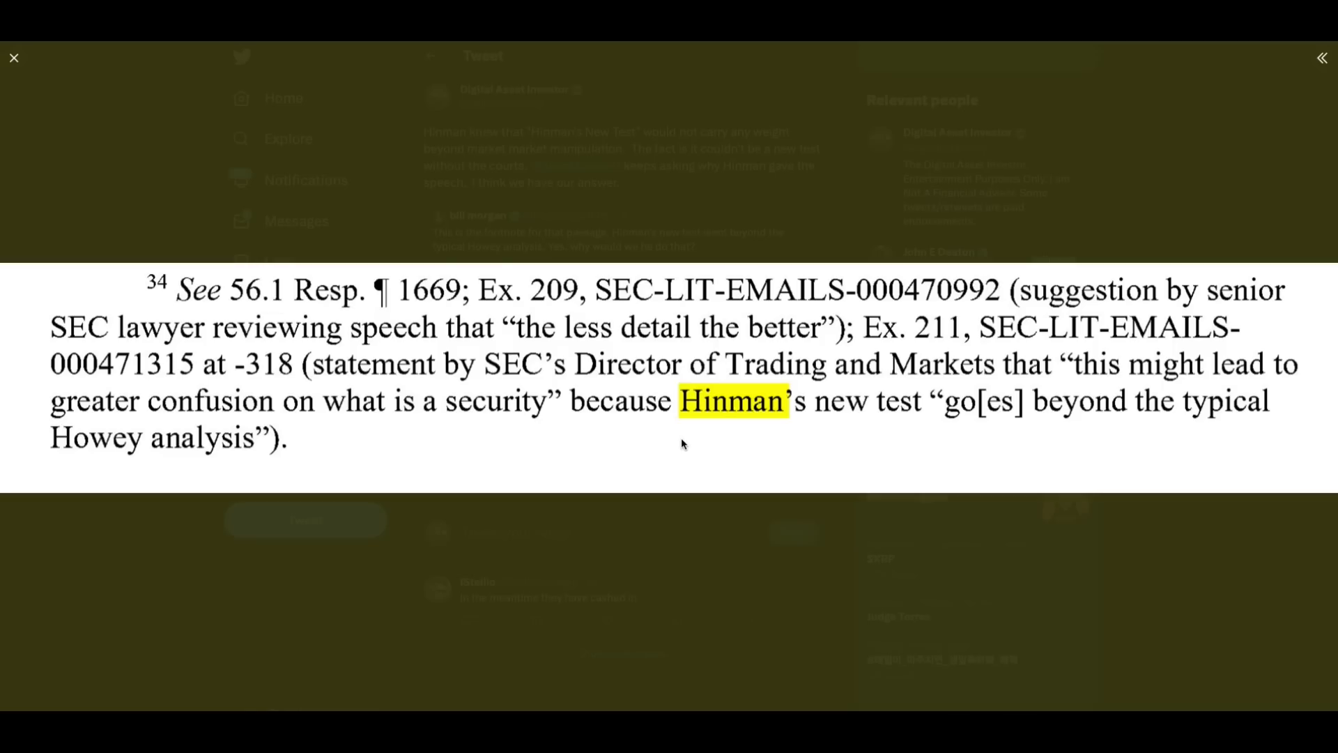
mouse_move(719, 424)
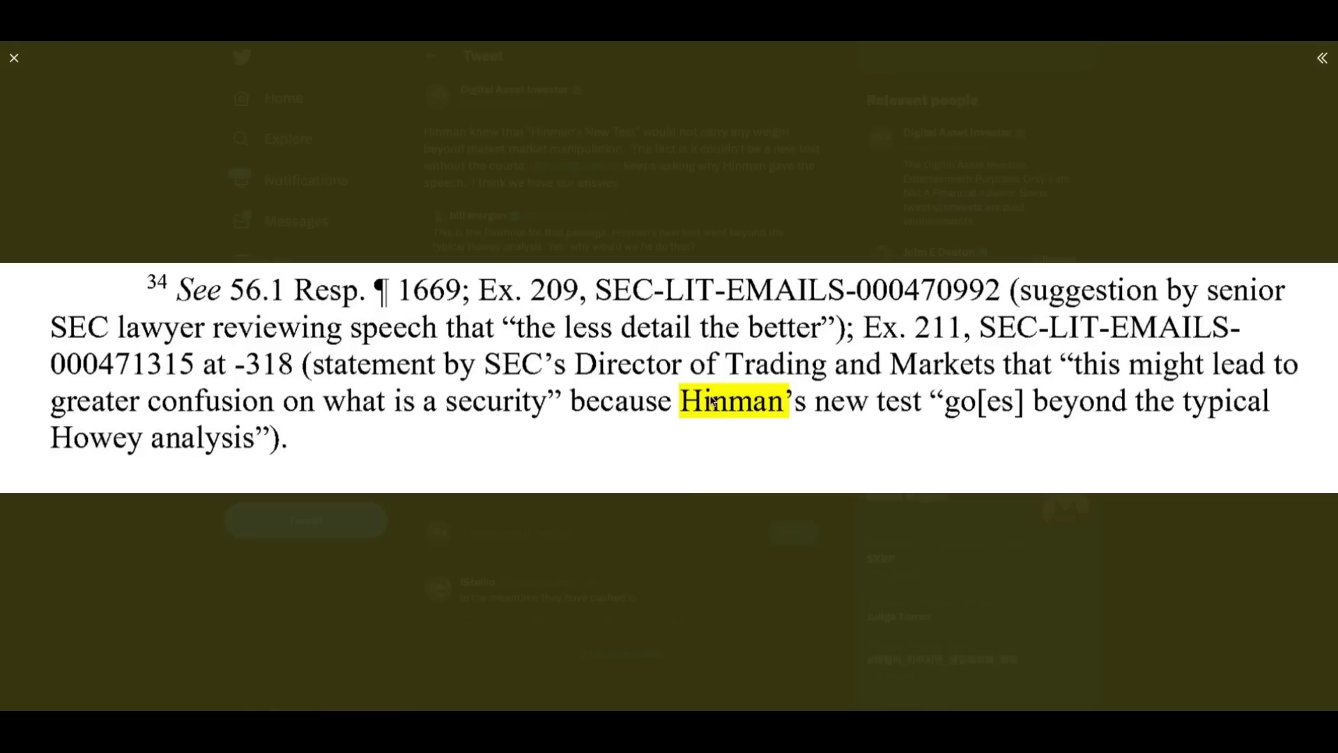
mouse_move(767, 320)
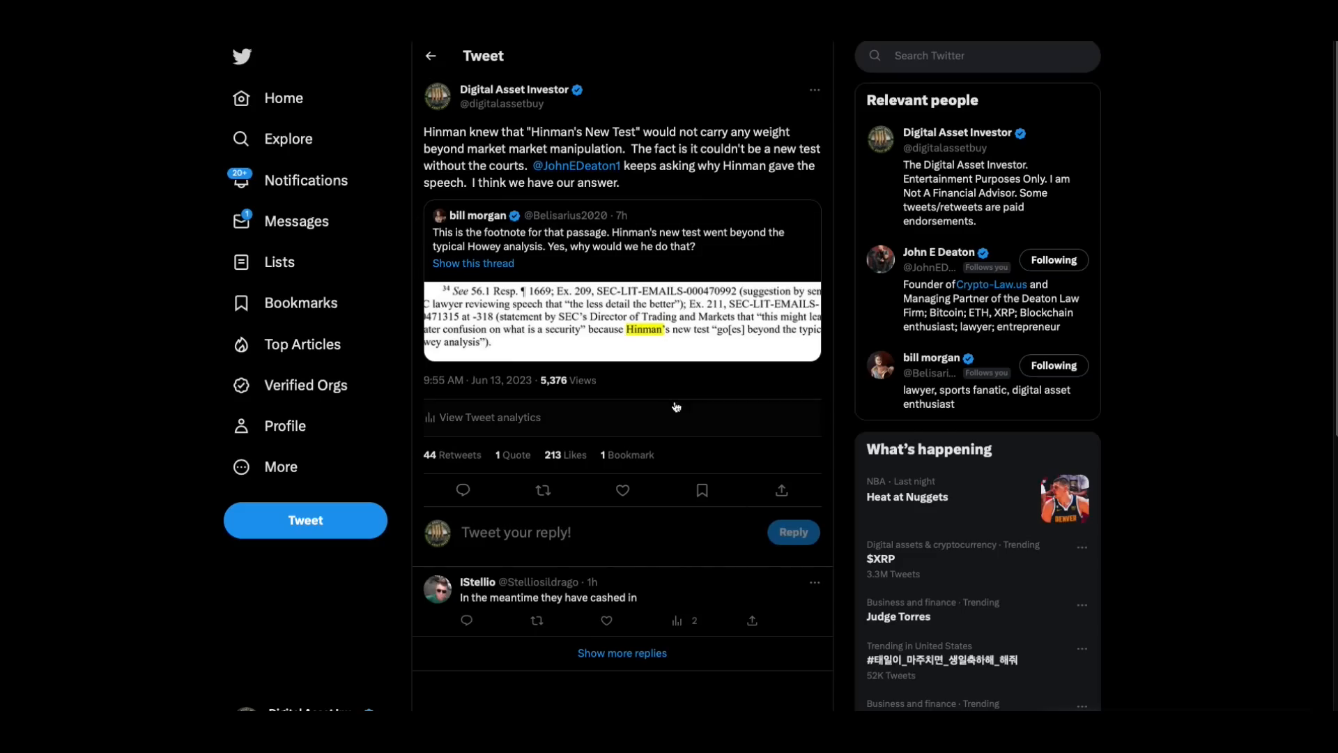
mouse_move(689, 366)
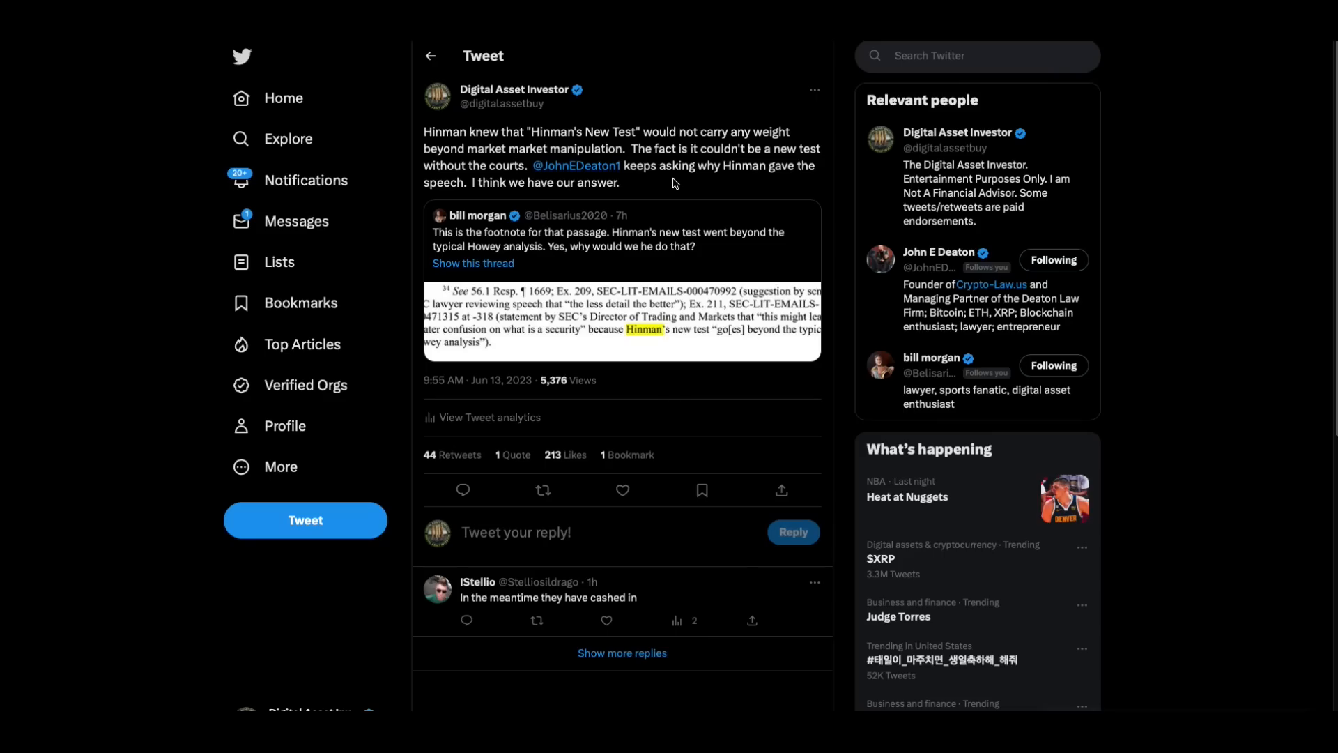
mouse_move(683, 182)
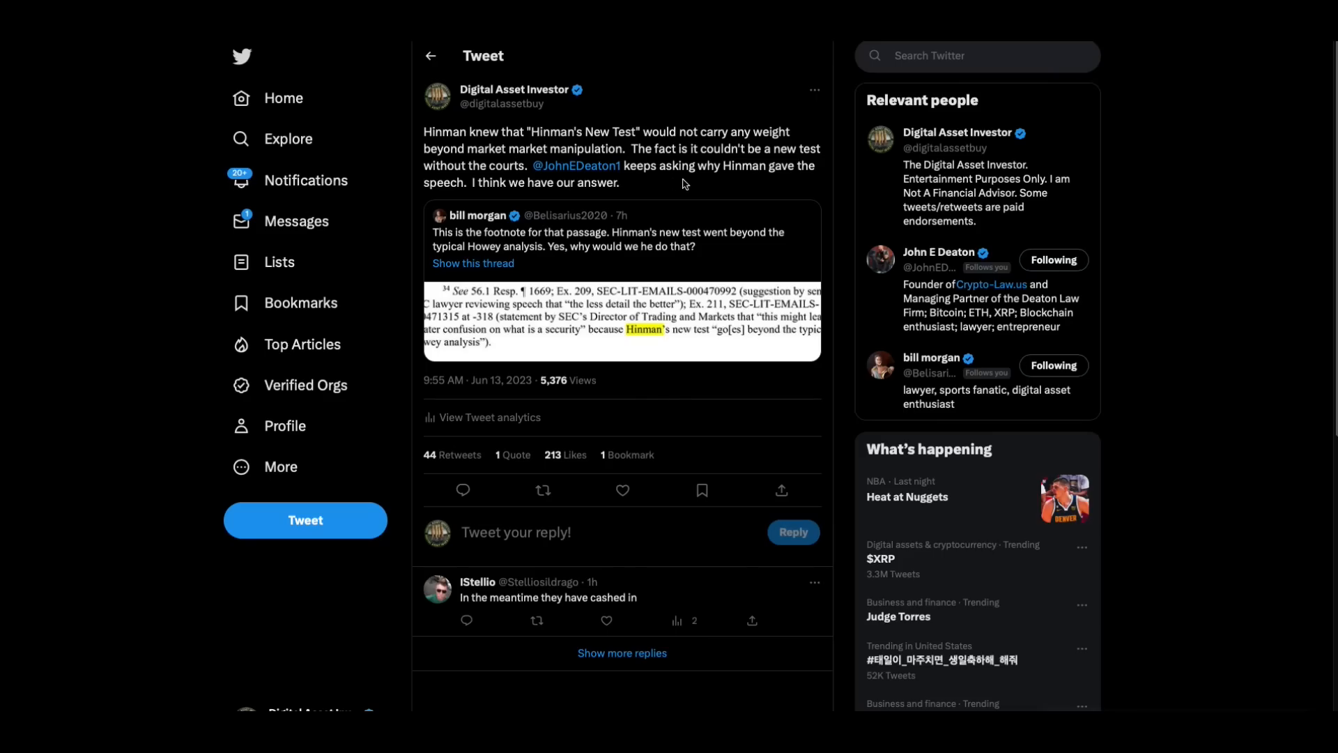
mouse_move(675, 200)
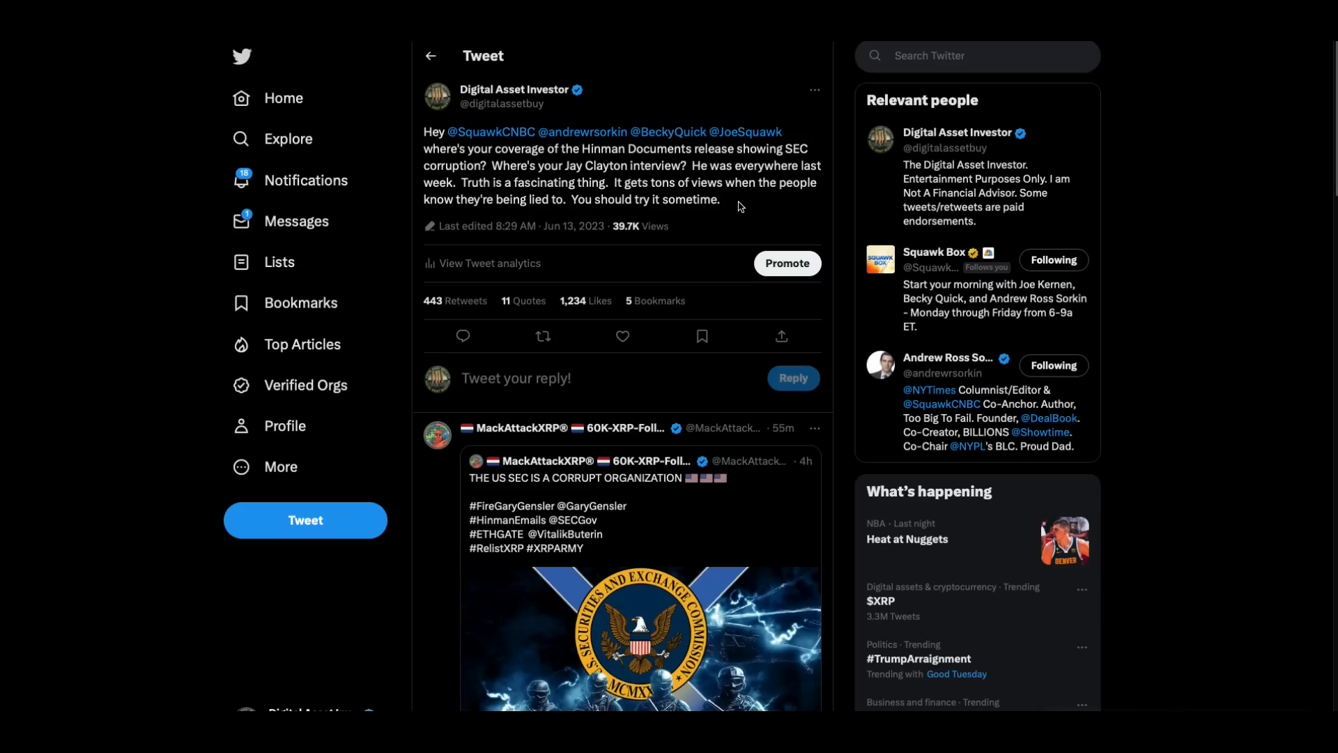
mouse_move(739, 207)
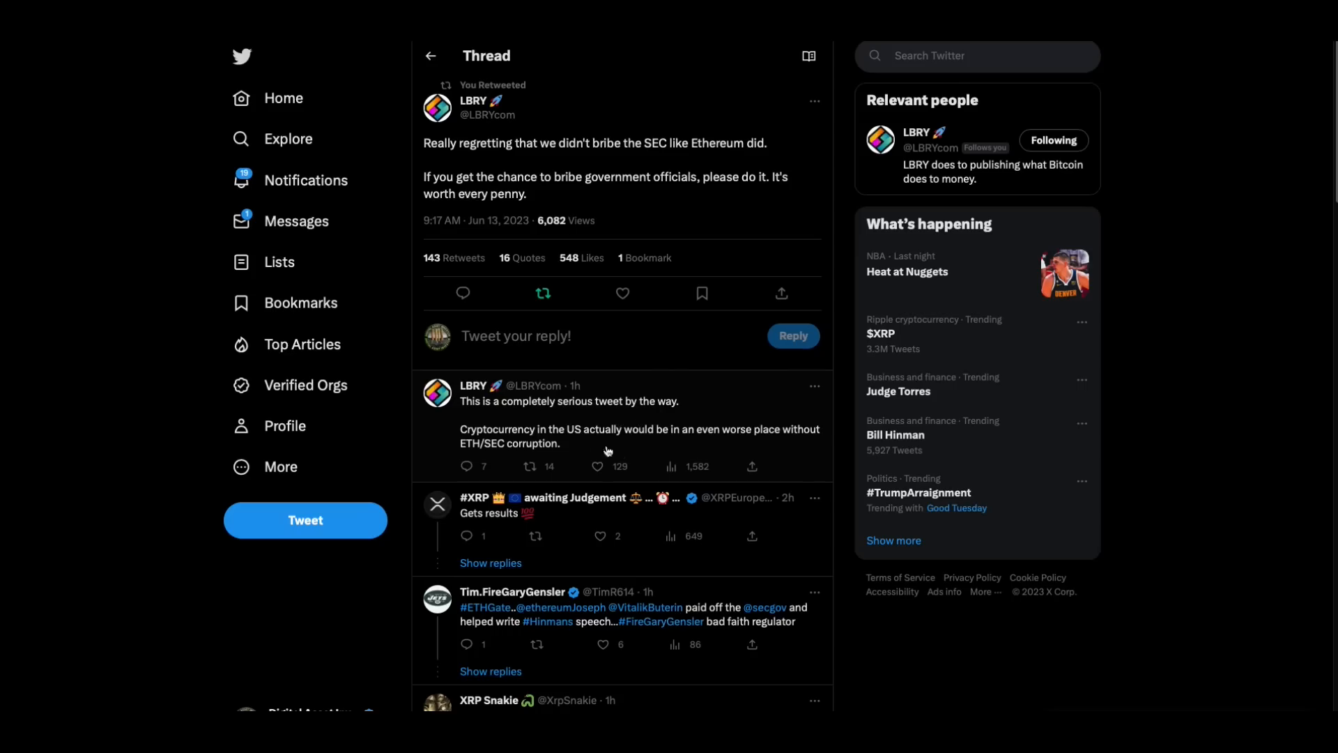
mouse_move(669, 453)
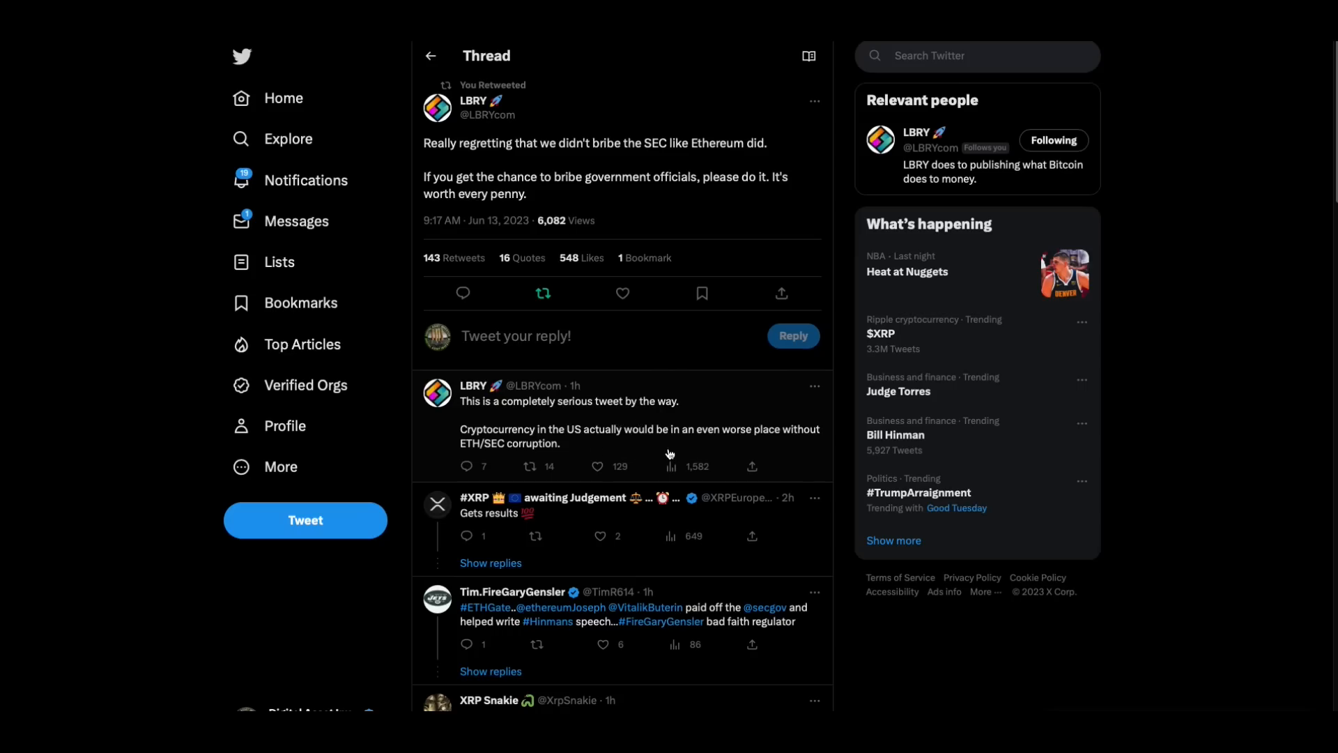
mouse_move(826, 466)
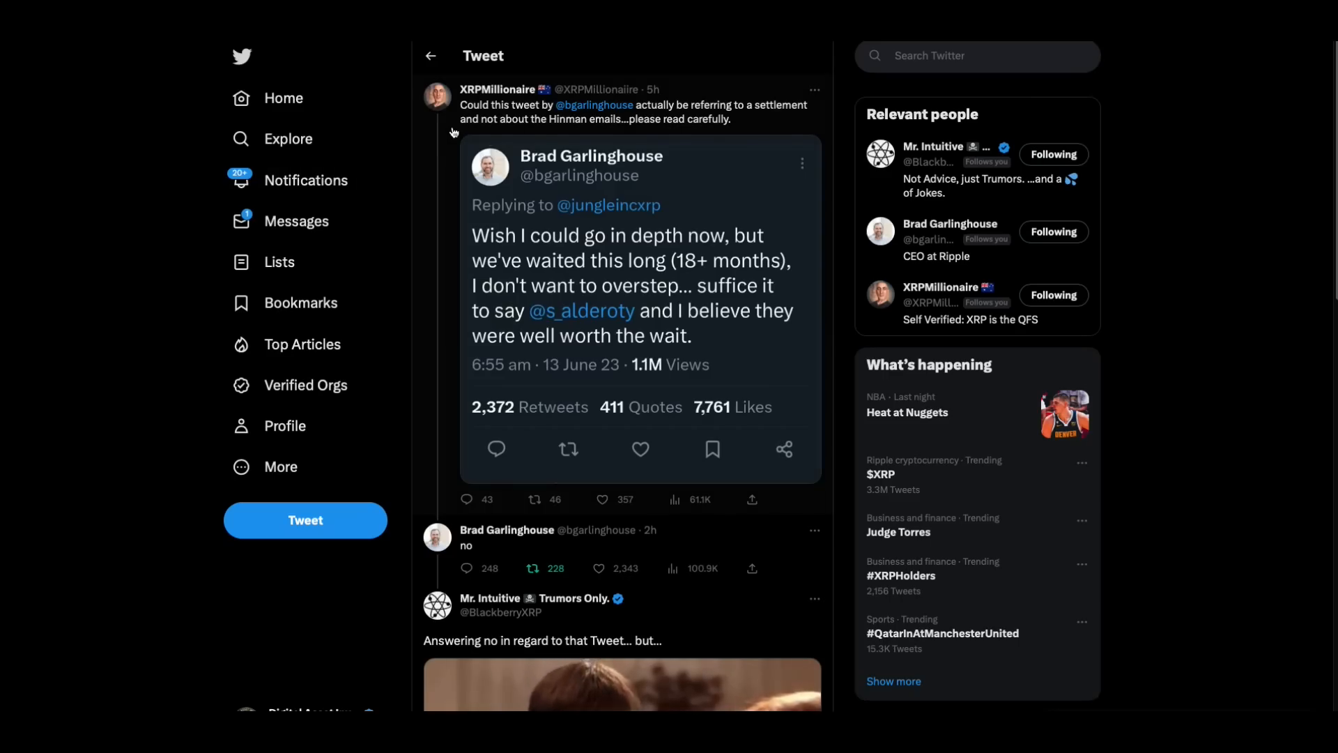
mouse_move(719, 128)
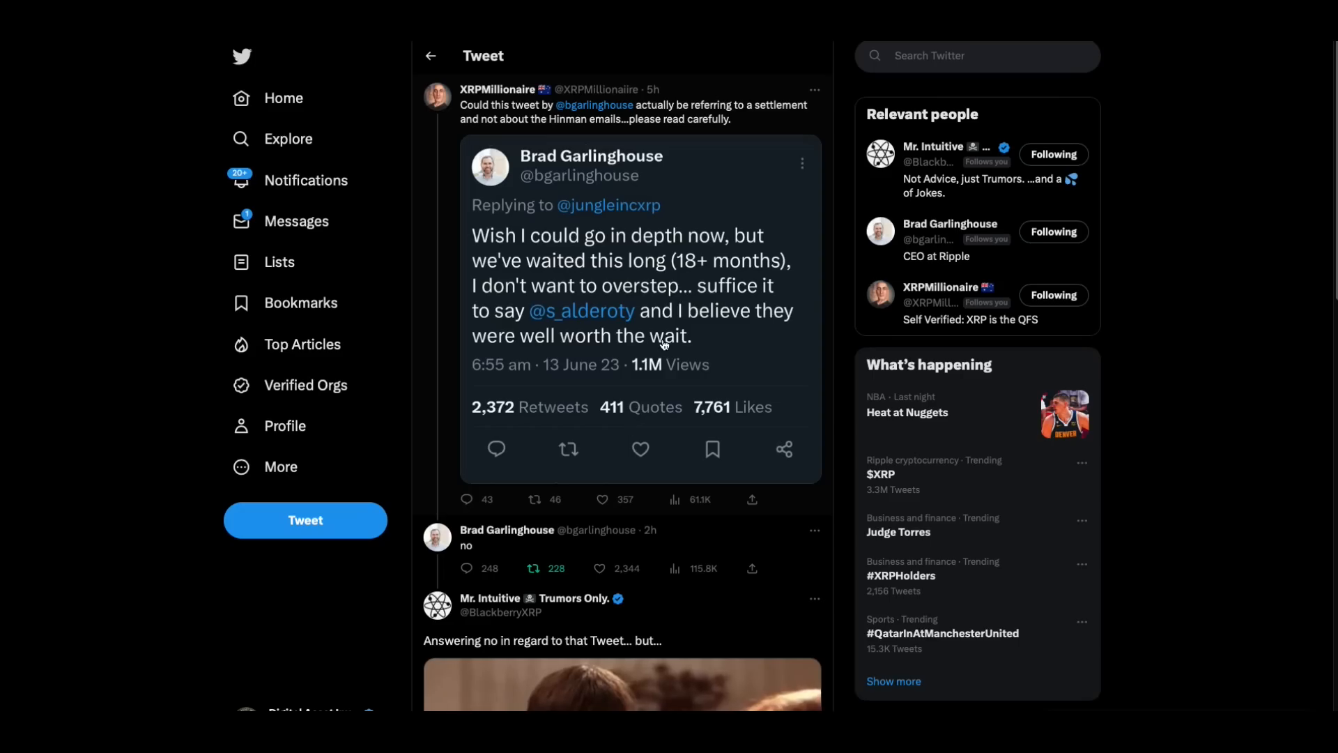
mouse_move(479, 559)
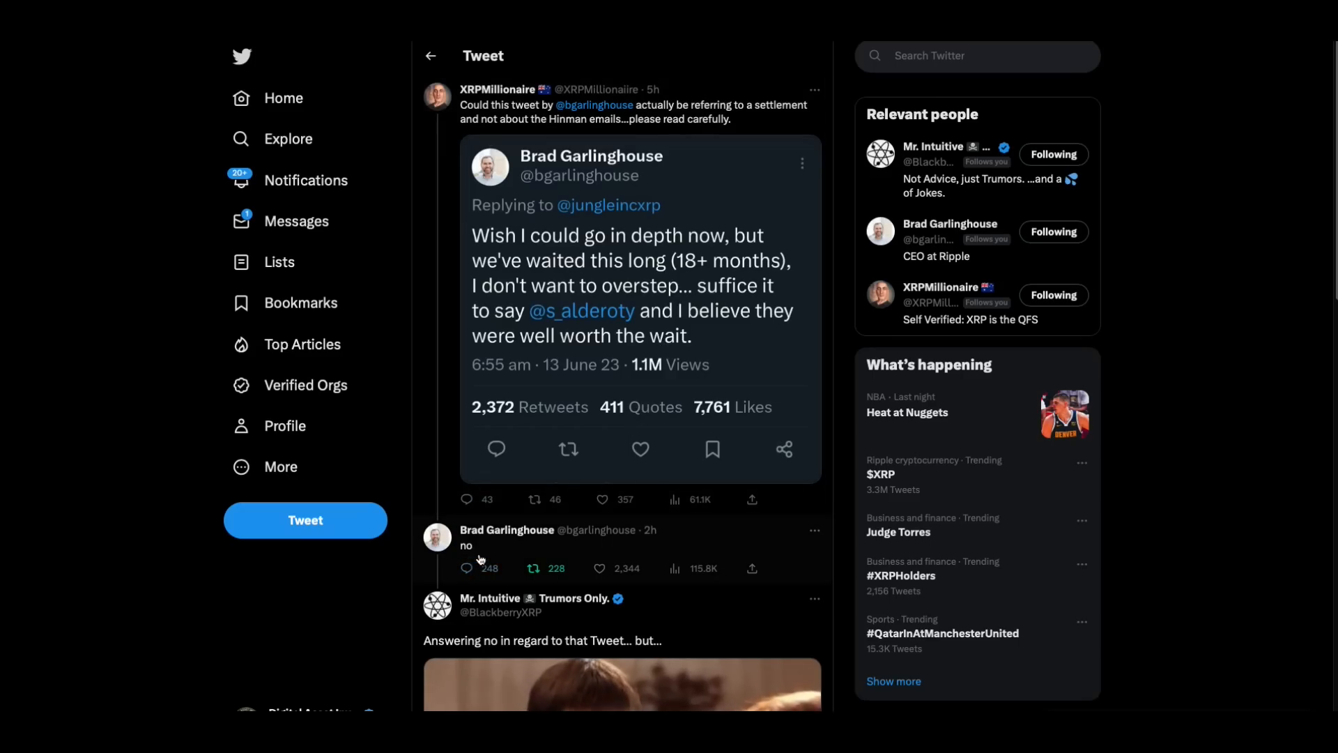
mouse_move(708, 663)
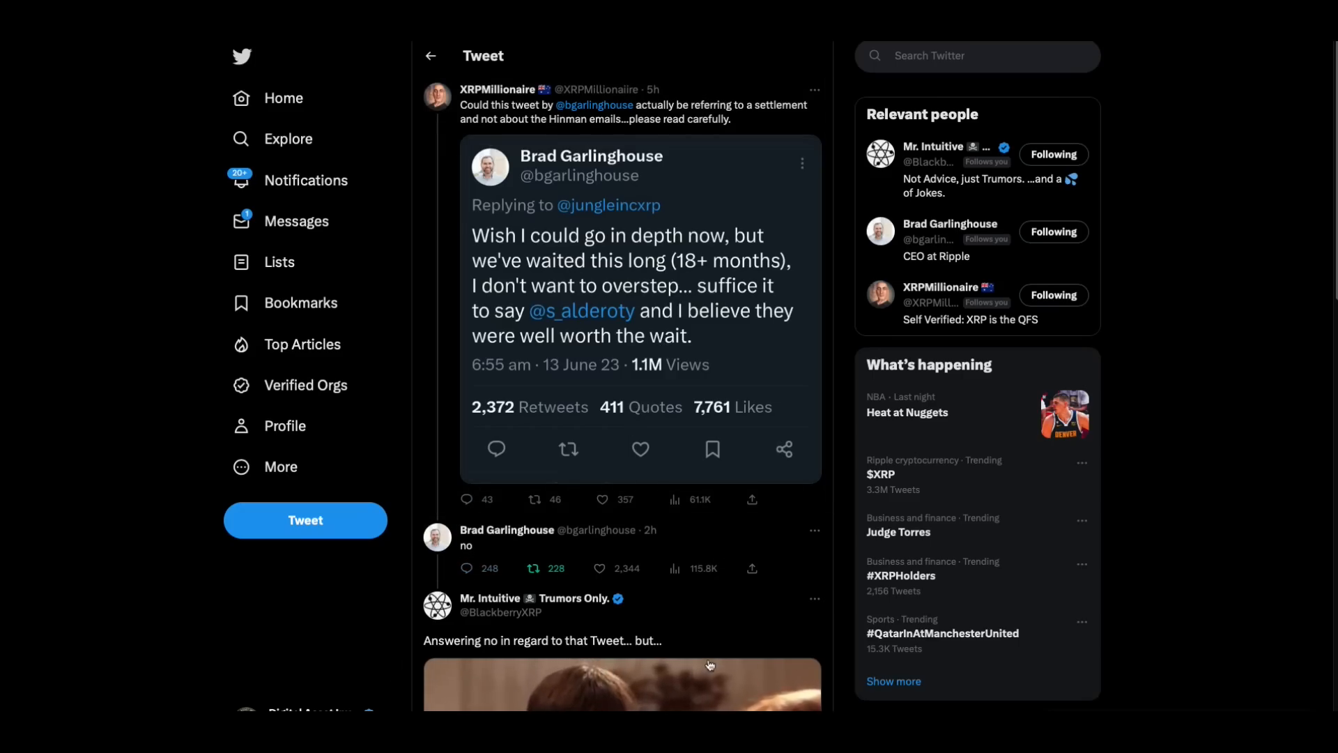
- Scroll the XRPMillionaire replies down to The Vincent Owens' Tim Draper video retweet
scroll(down, 3)
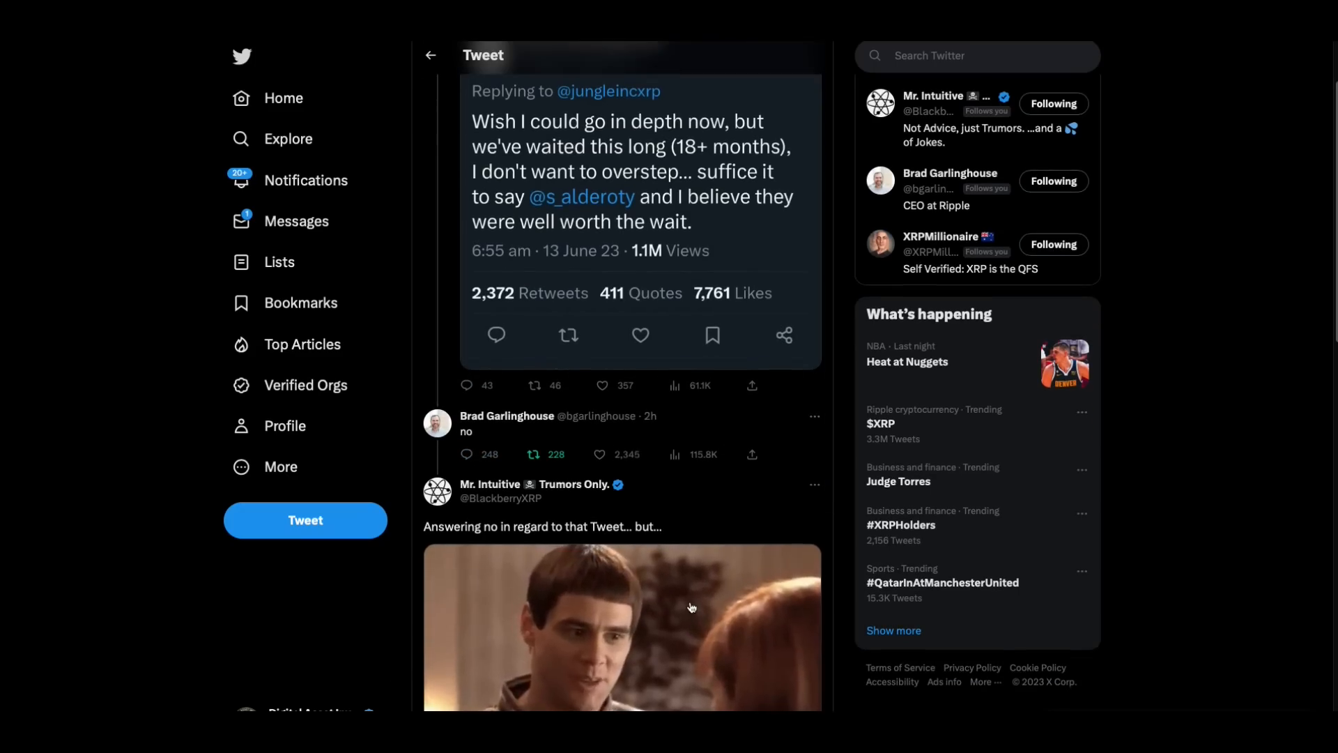
scroll(down, 3)
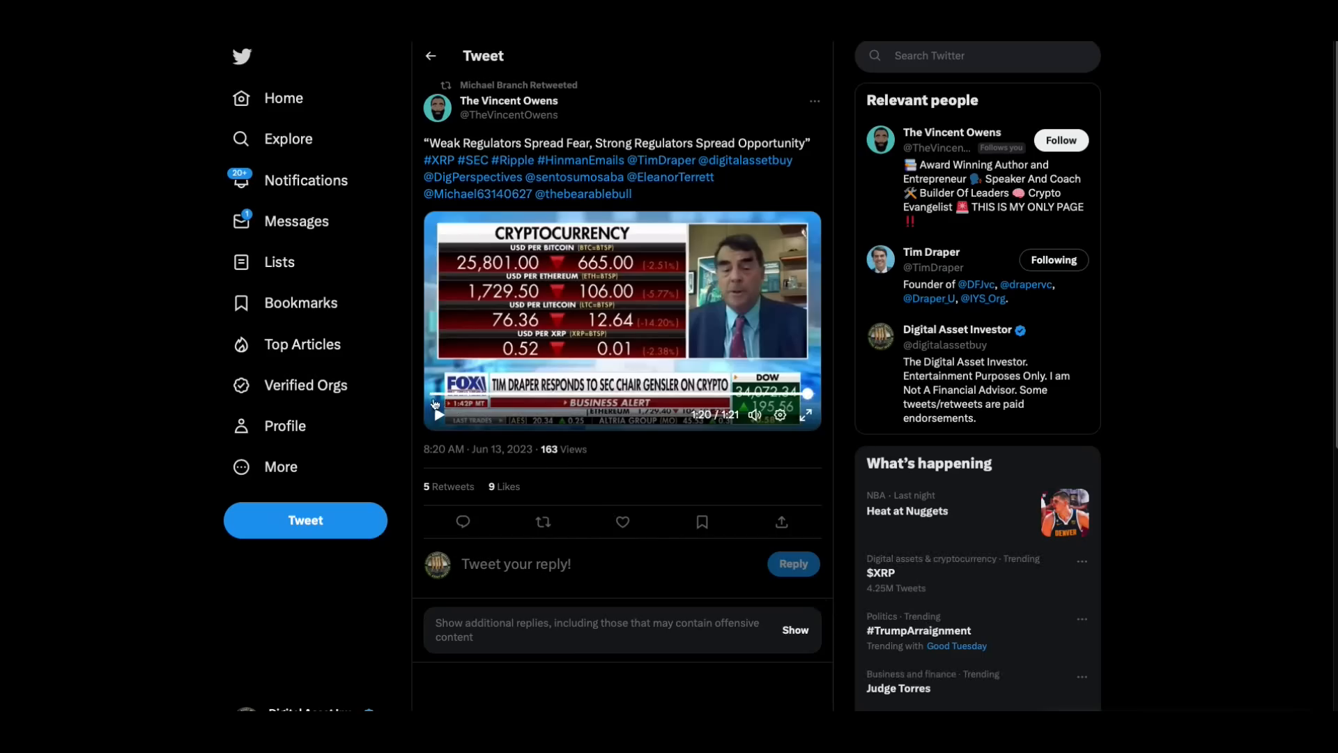
mouse_move(431, 394)
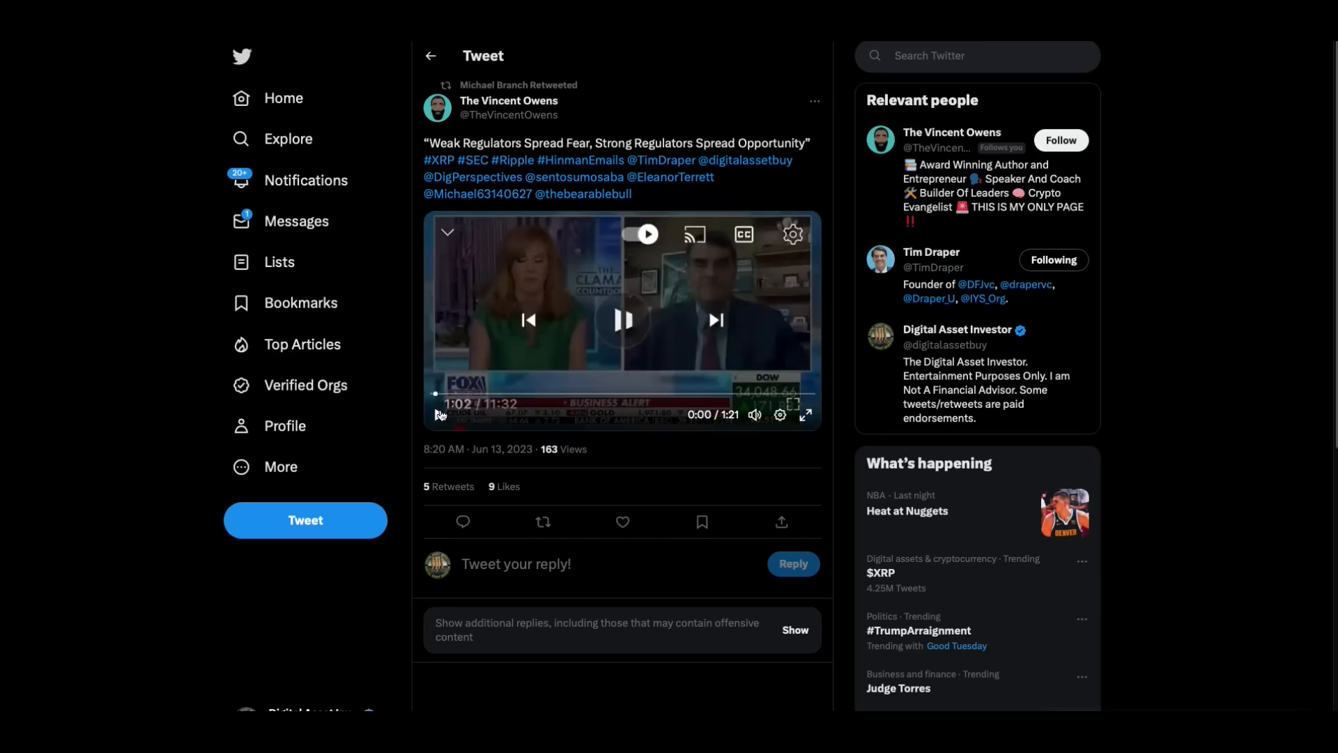
- Restart Tim Draper's Fox Business clip in The Vincent Owens tweet, then pause it
click(621, 321)
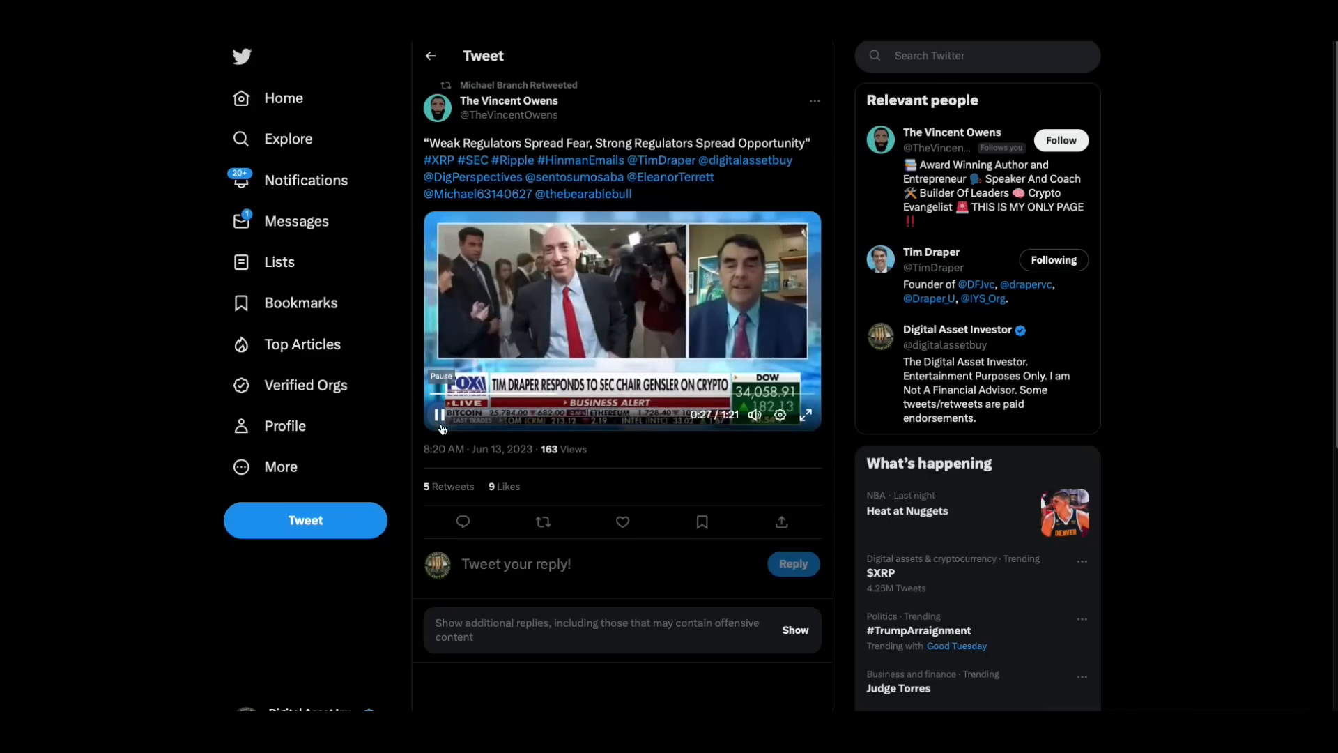
click(436, 414)
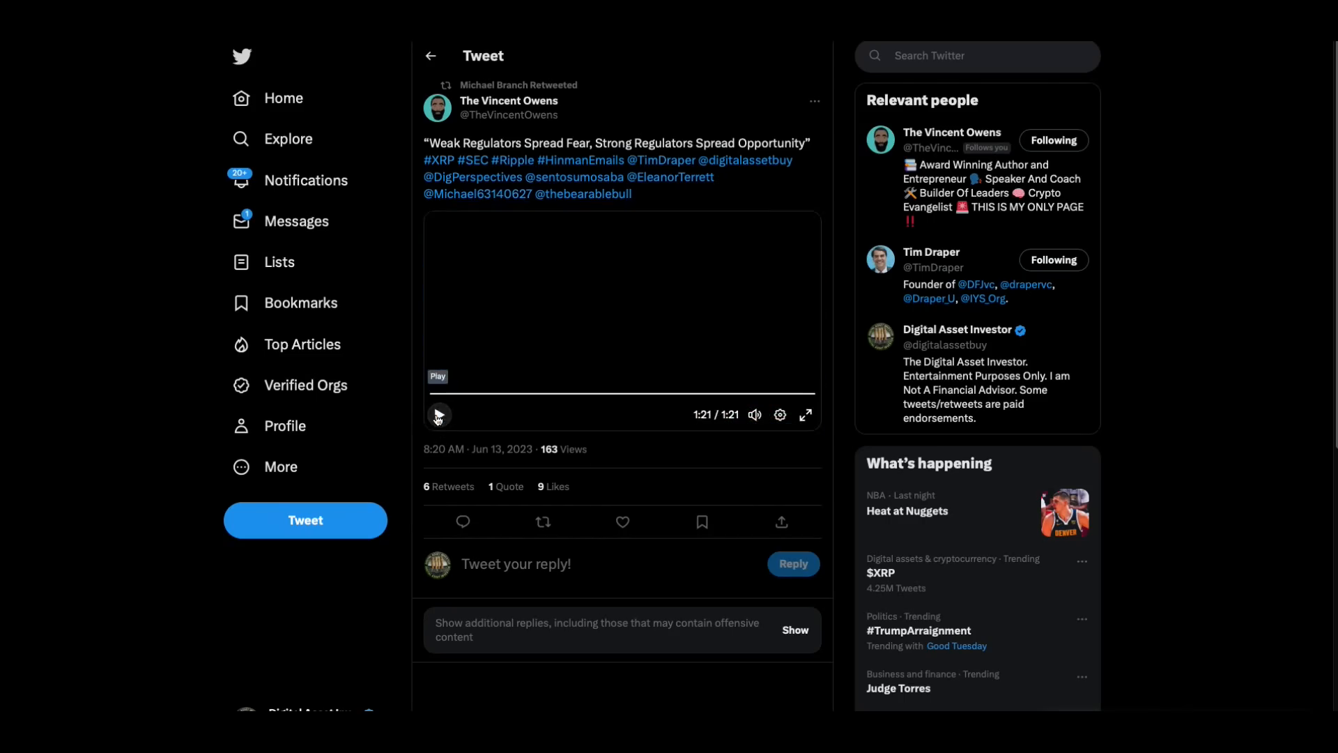
- Let the Fox Business clip play to 1:21 and hit play again at its end
click(438, 416)
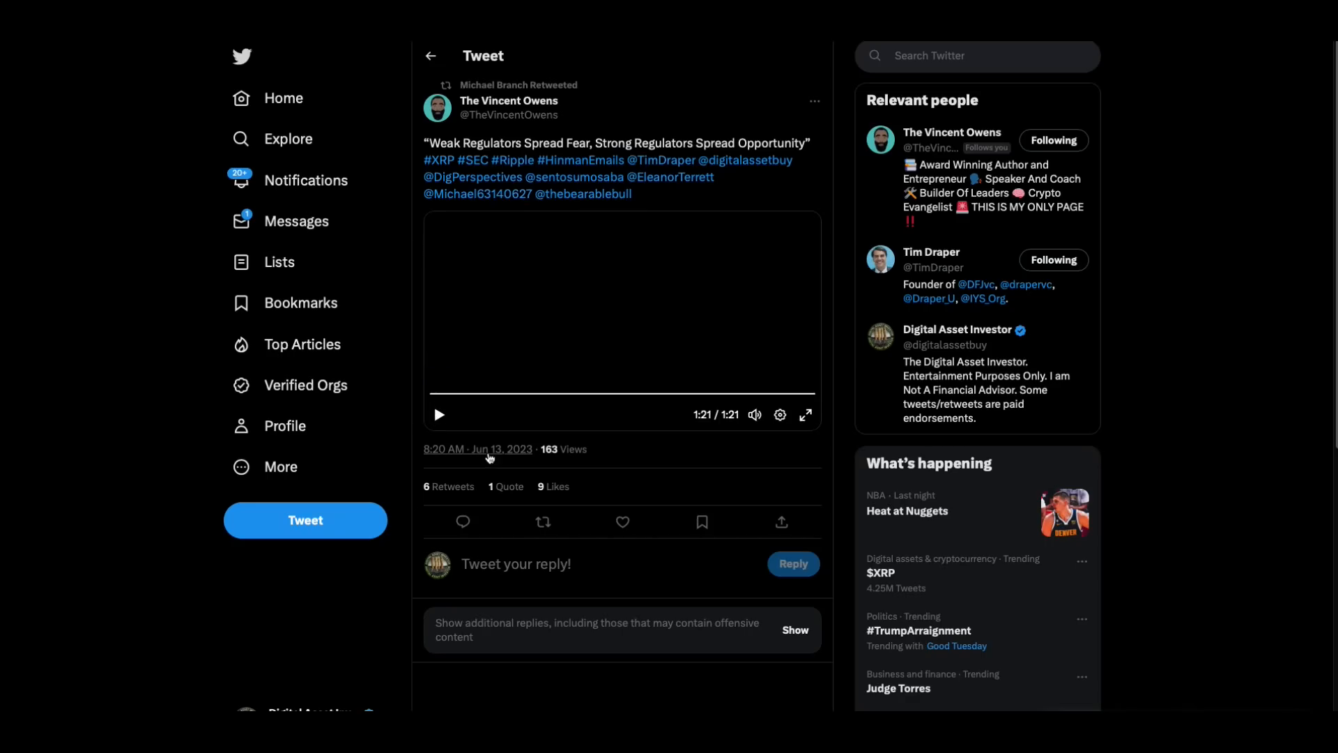
mouse_move(476, 449)
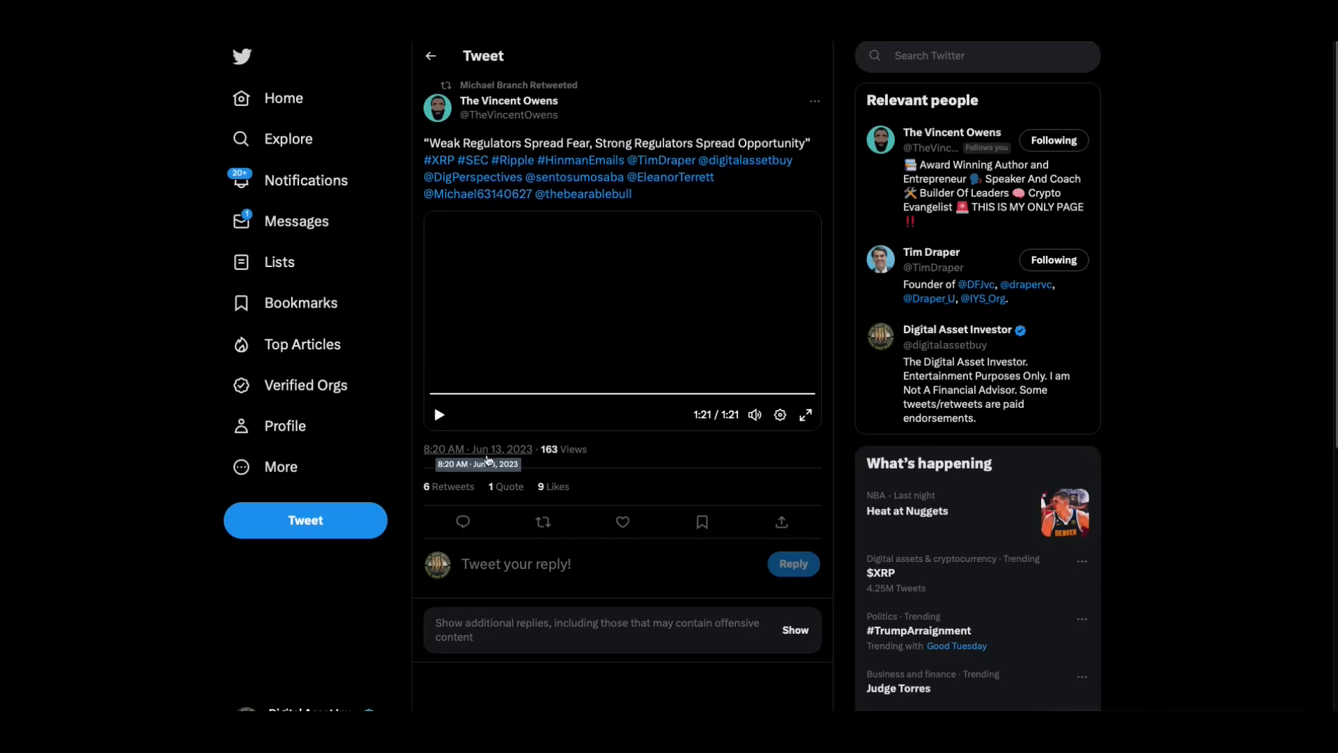